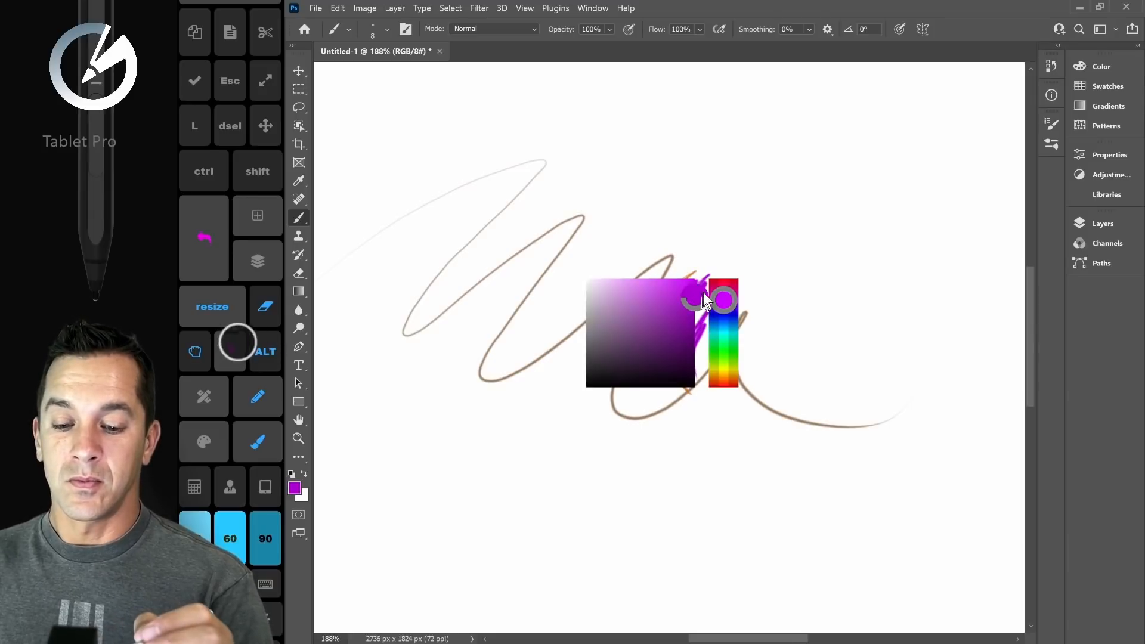
Step: Pick a new brush colour from the HUD picker and paint another stroke on the canvas
click(723, 285)
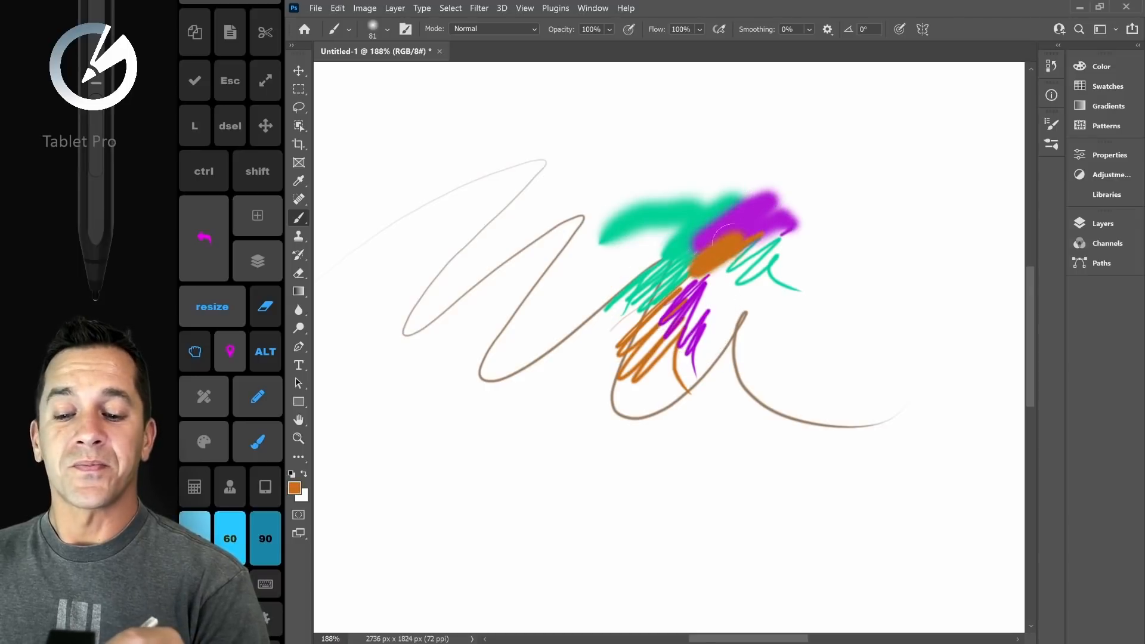
drag(716, 248, 737, 292)
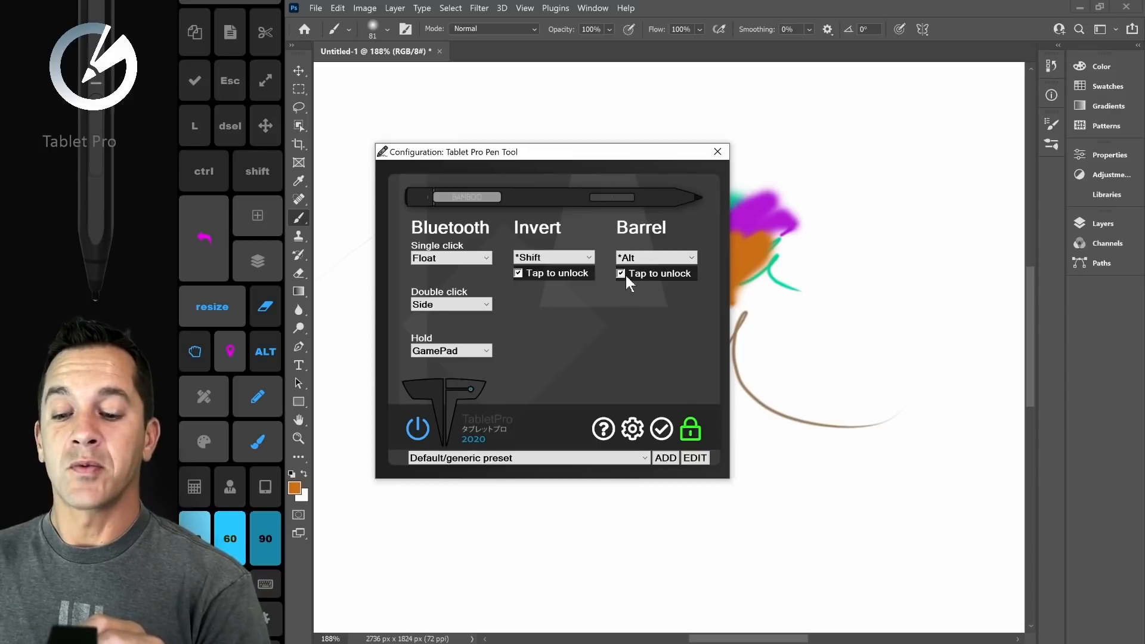
mouse_move(661, 275)
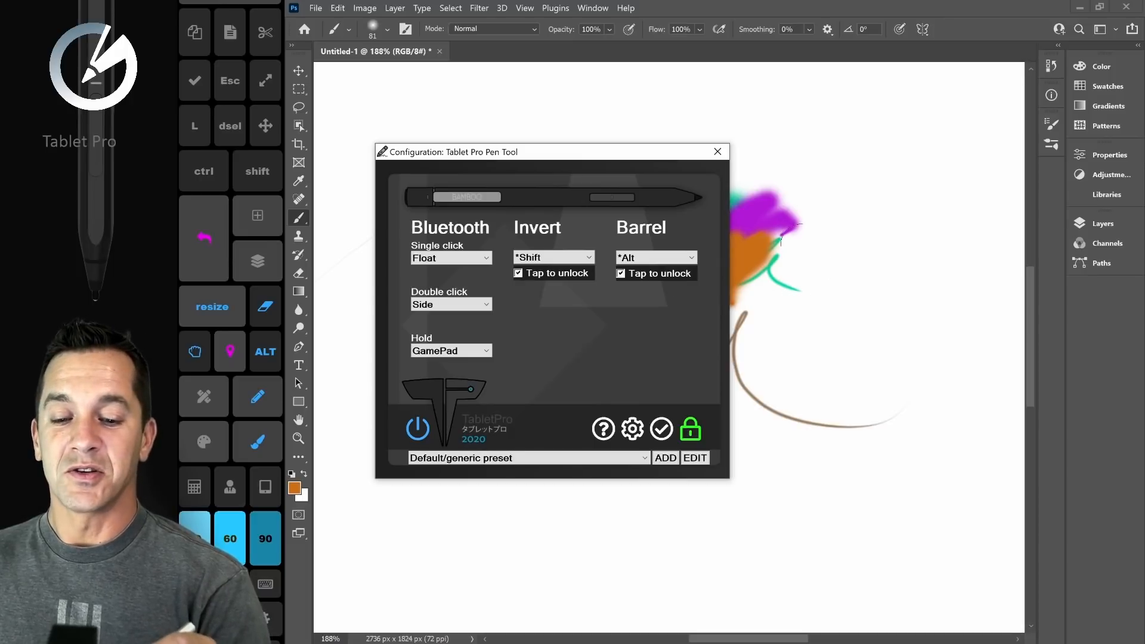
Step: Alt-sample a colour in Photoshop, switch back to the config window and enable Barrel 'Tap to unlock'
click(717, 151)
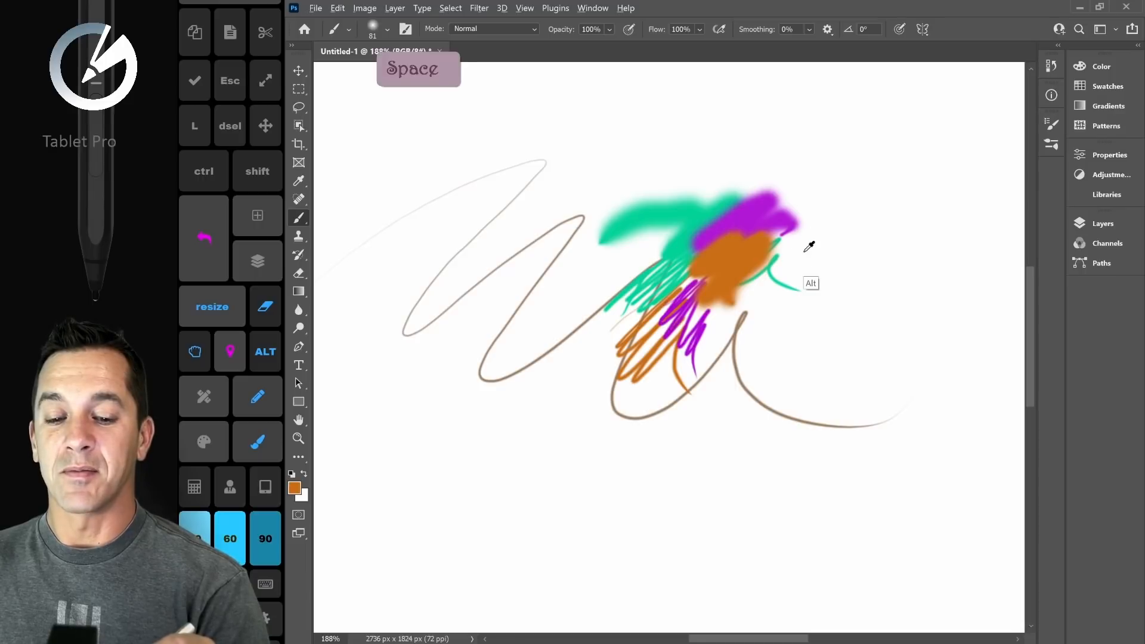
key(alt)
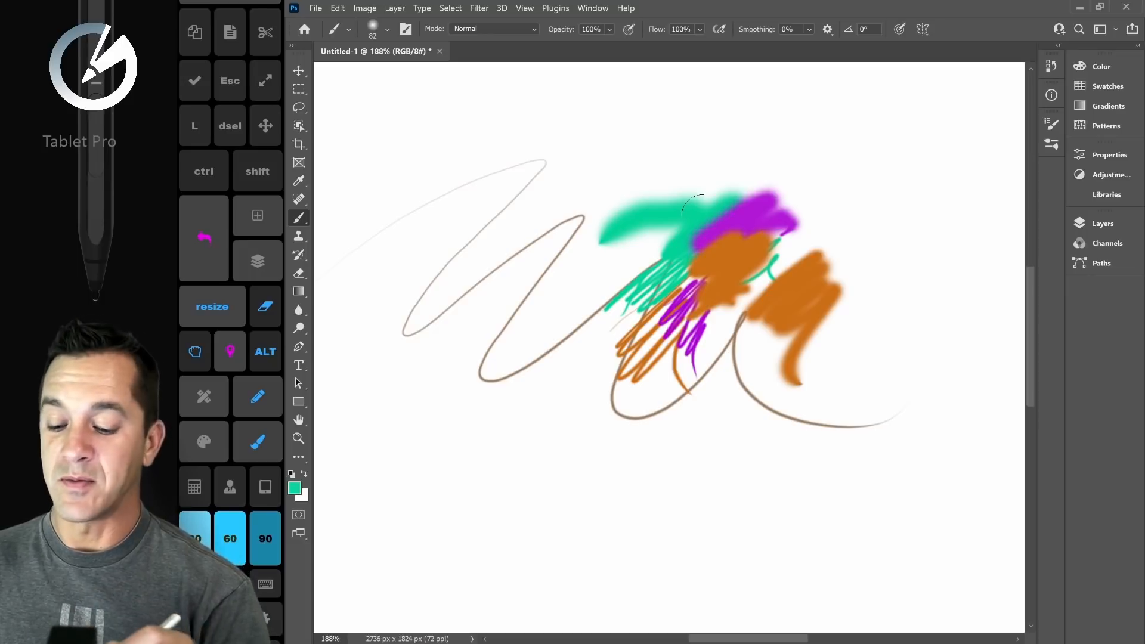
key(alt+tab)
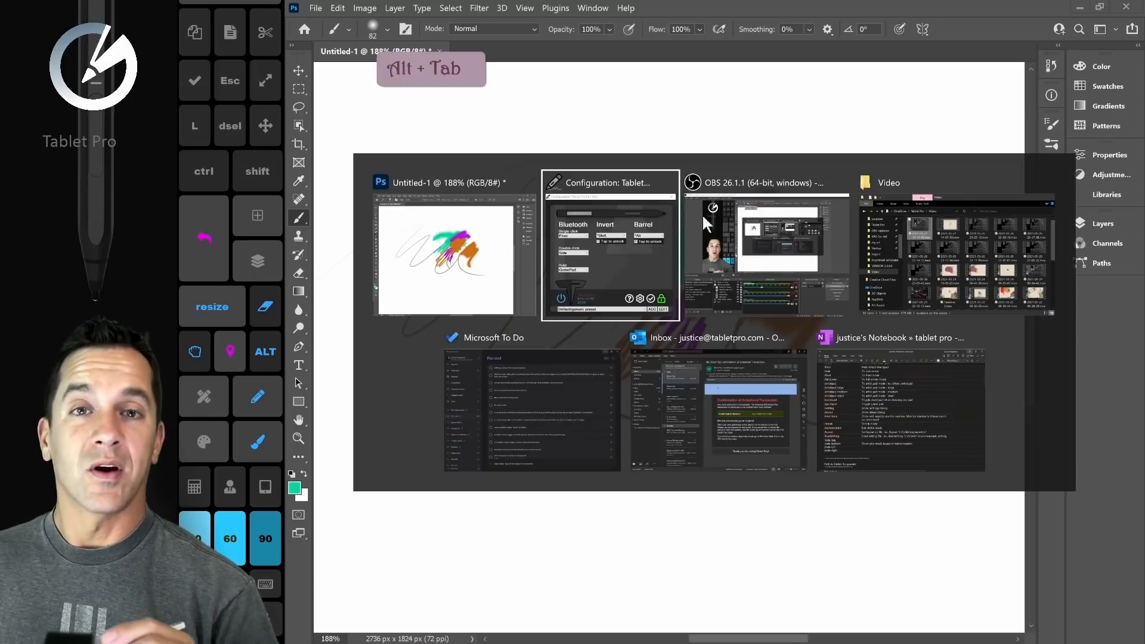
key(alt+tab)
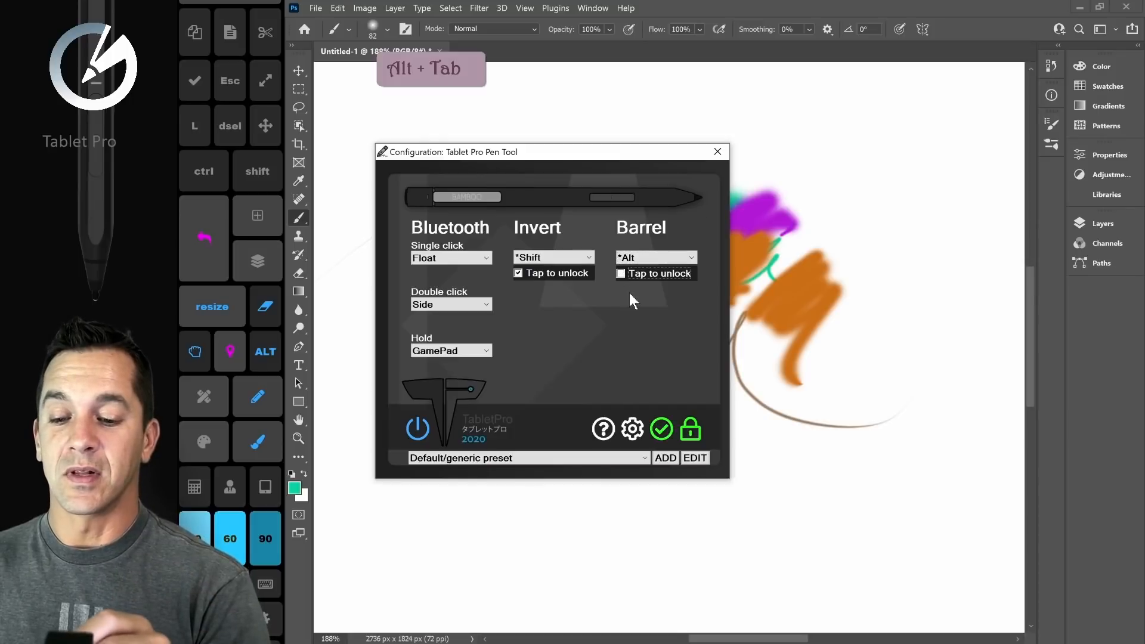
click(621, 273)
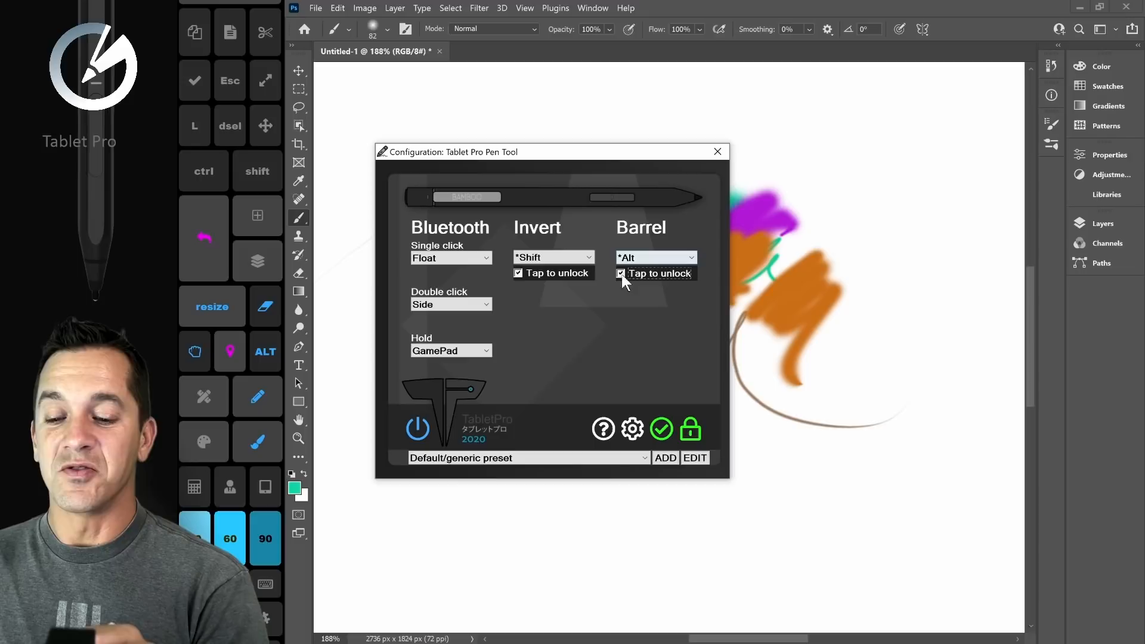
Step: Disable barrel tap-to-unlock and set the Barrel action to Input mode
click(620, 273)
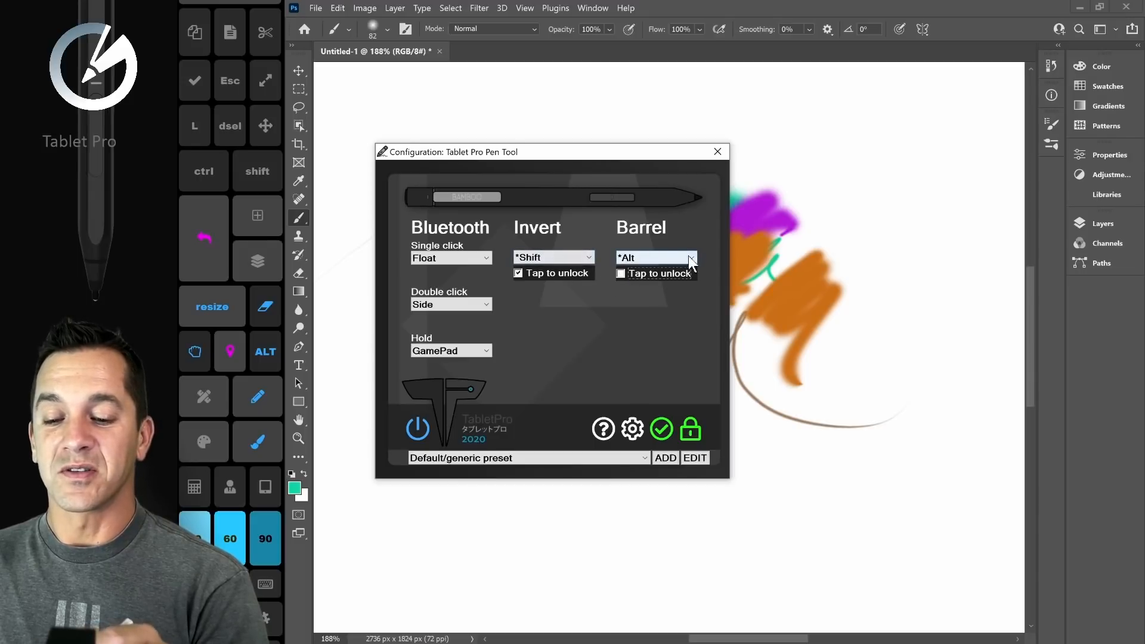
click(653, 258)
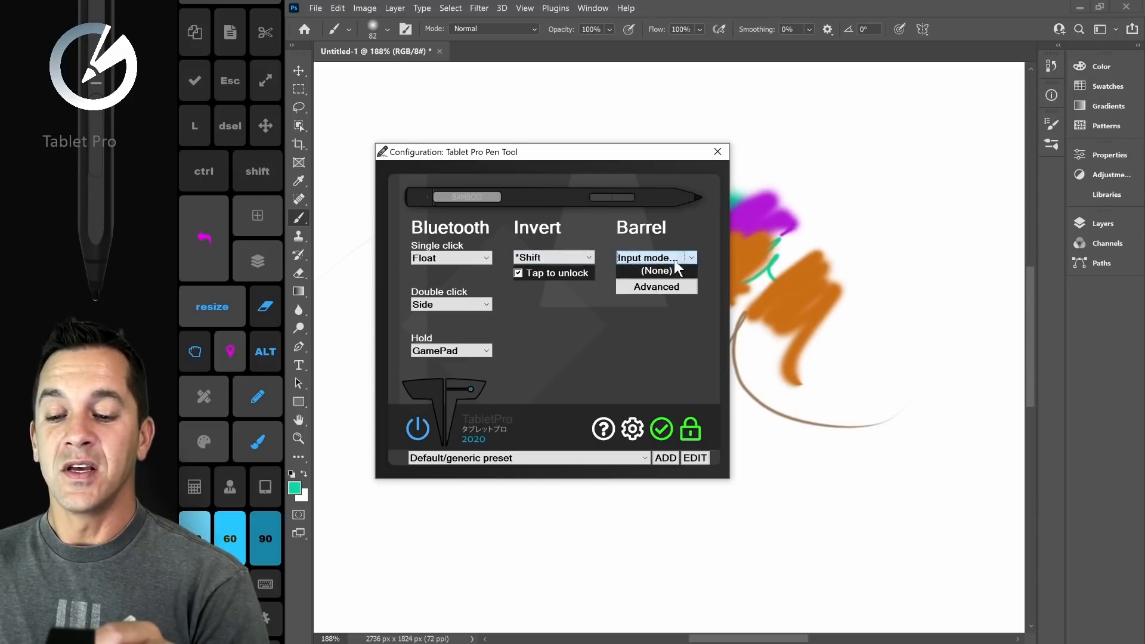
click(650, 258)
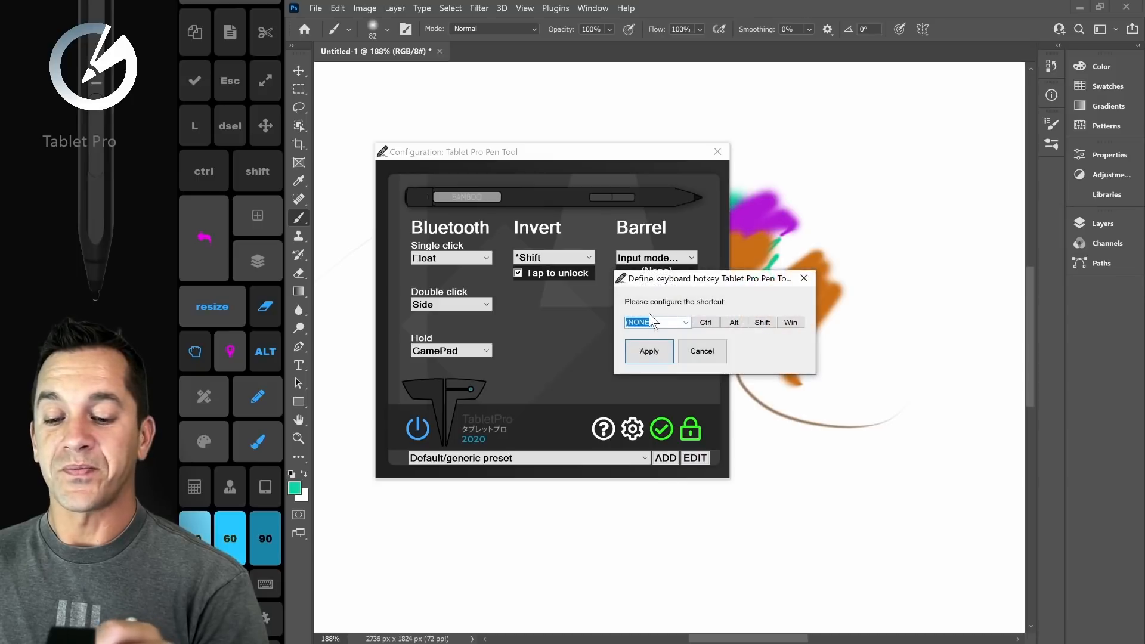
Step: Choose Space as the barrel hotkey, then cancel the simple shortcut setup
click(682, 322)
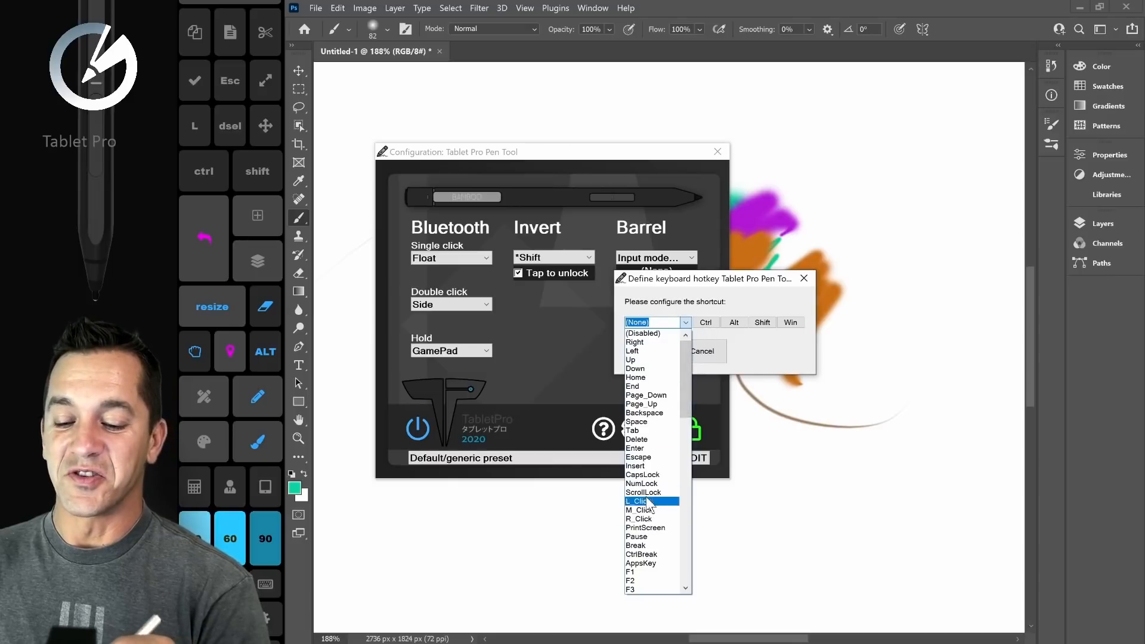
click(636, 421)
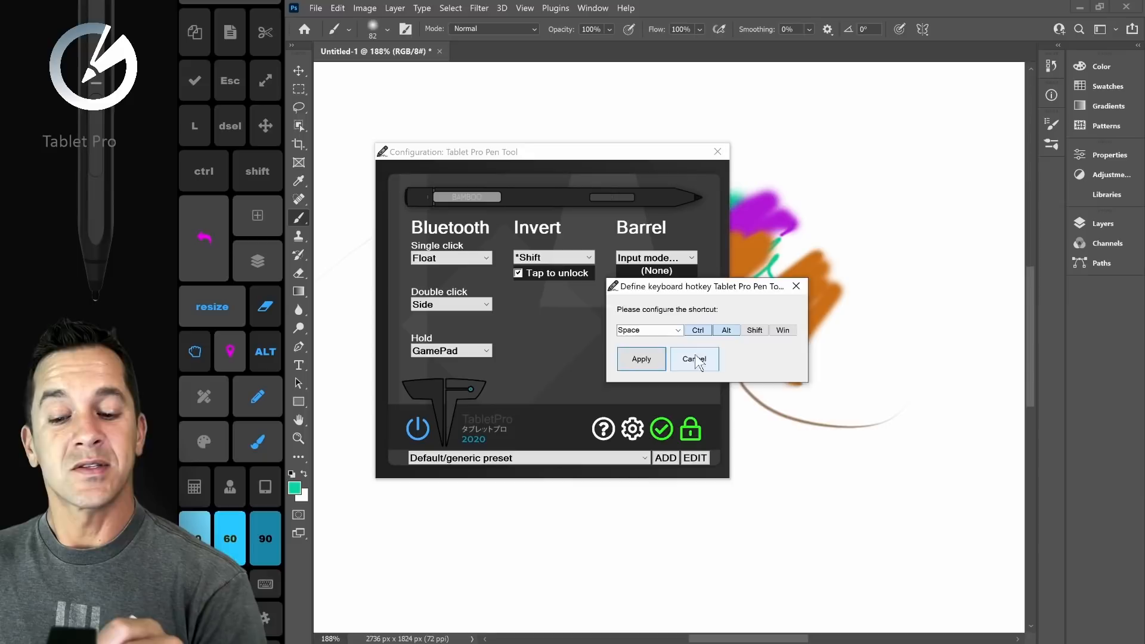
click(694, 359)
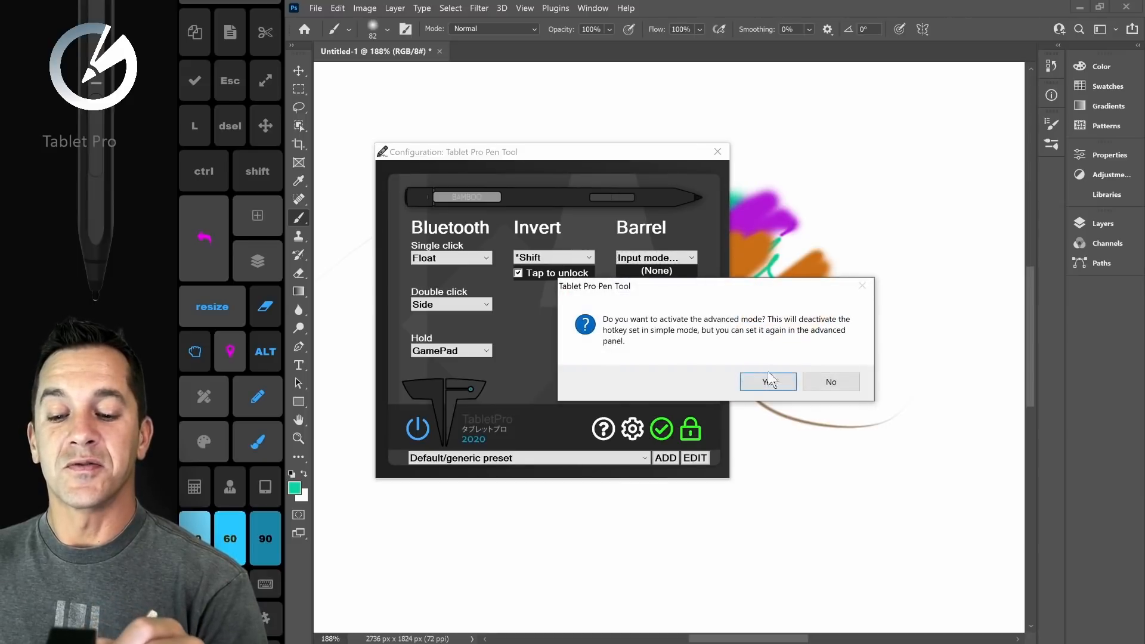
Step: Switch the barrel to advanced mode with row 1 as Hotkey and row 2 as Click
click(768, 382)
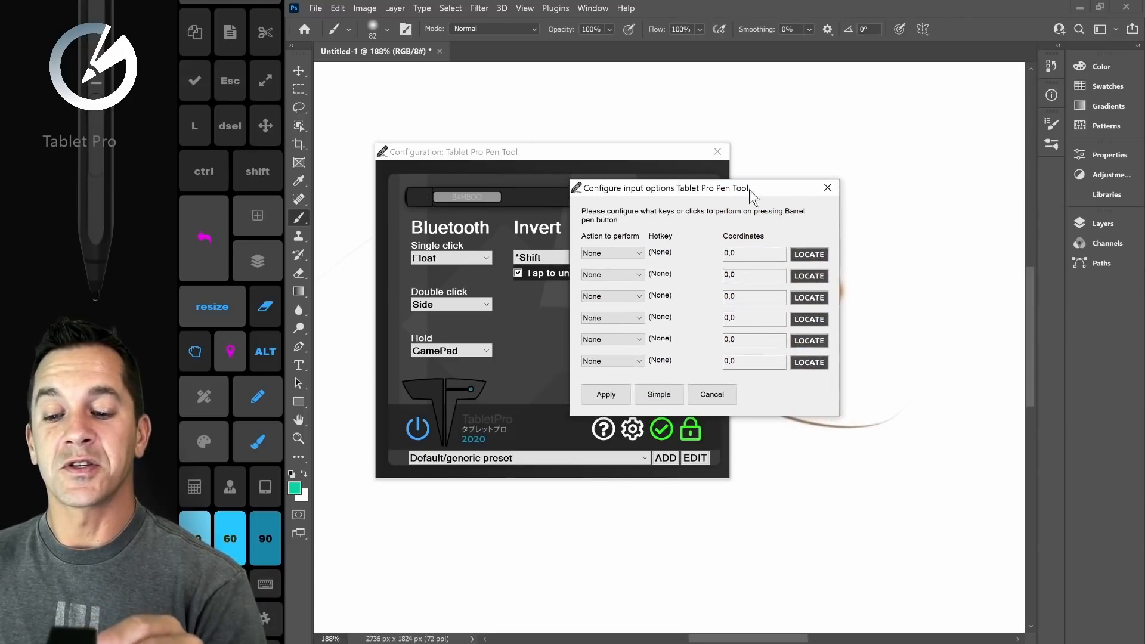
mouse_move(619, 208)
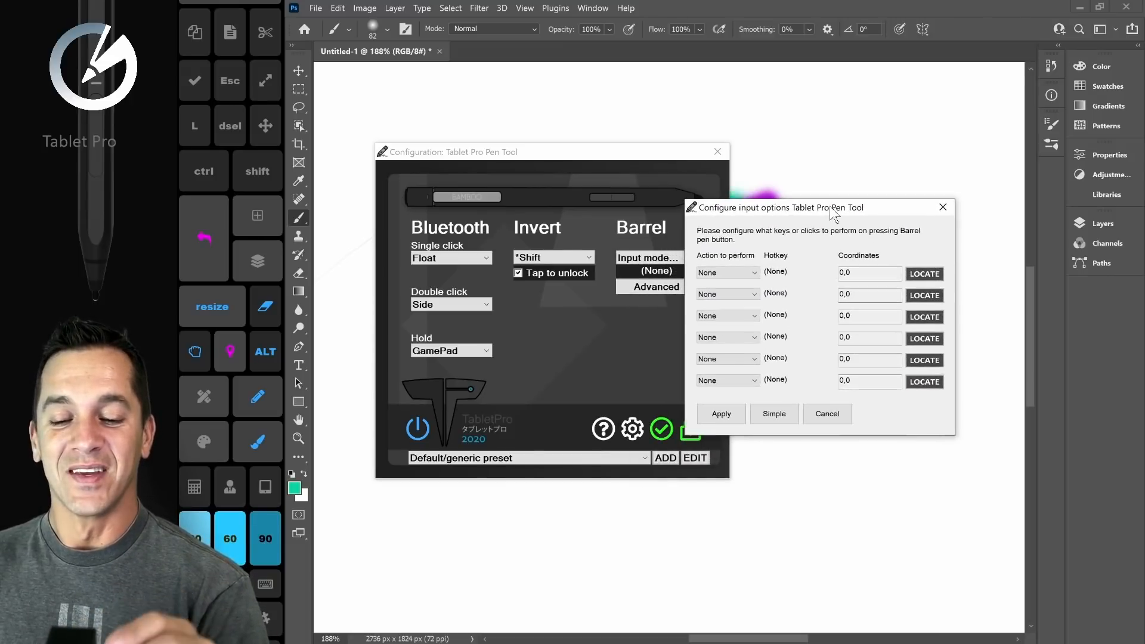
click(726, 272)
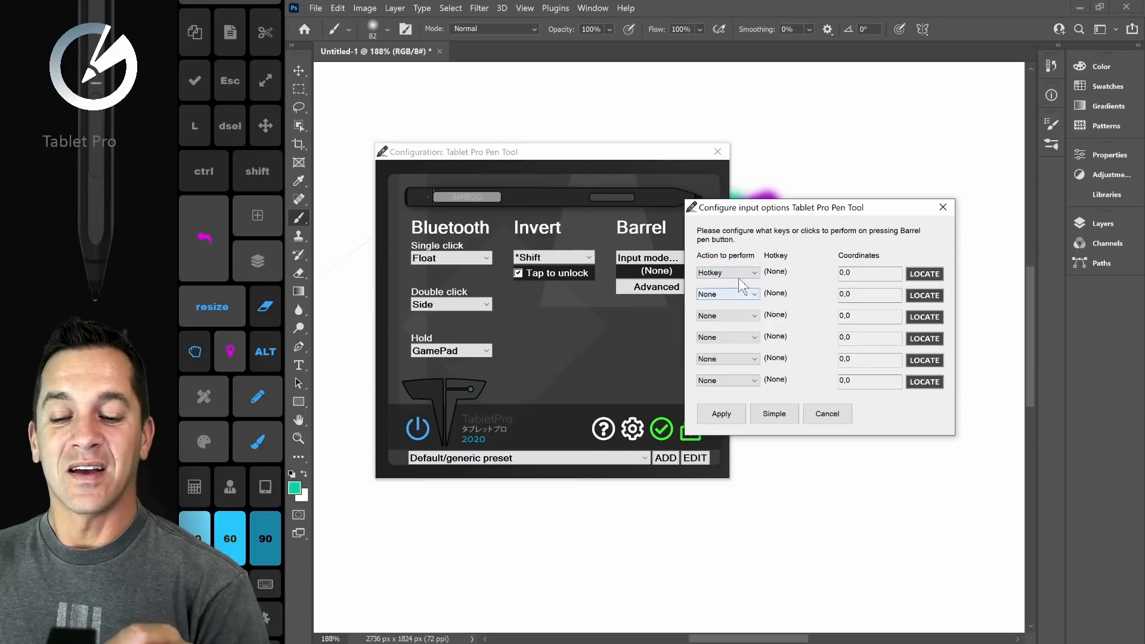
click(726, 293)
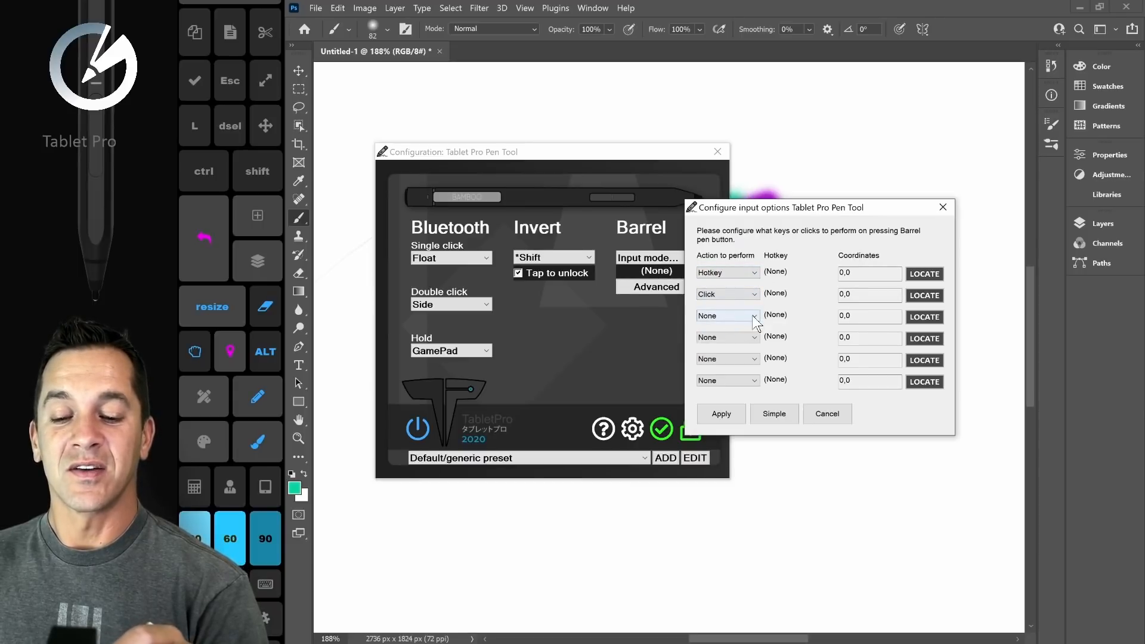
Step: Set row 1's hotkey to Volume_Up and capture a screen position for the click row
click(723, 315)
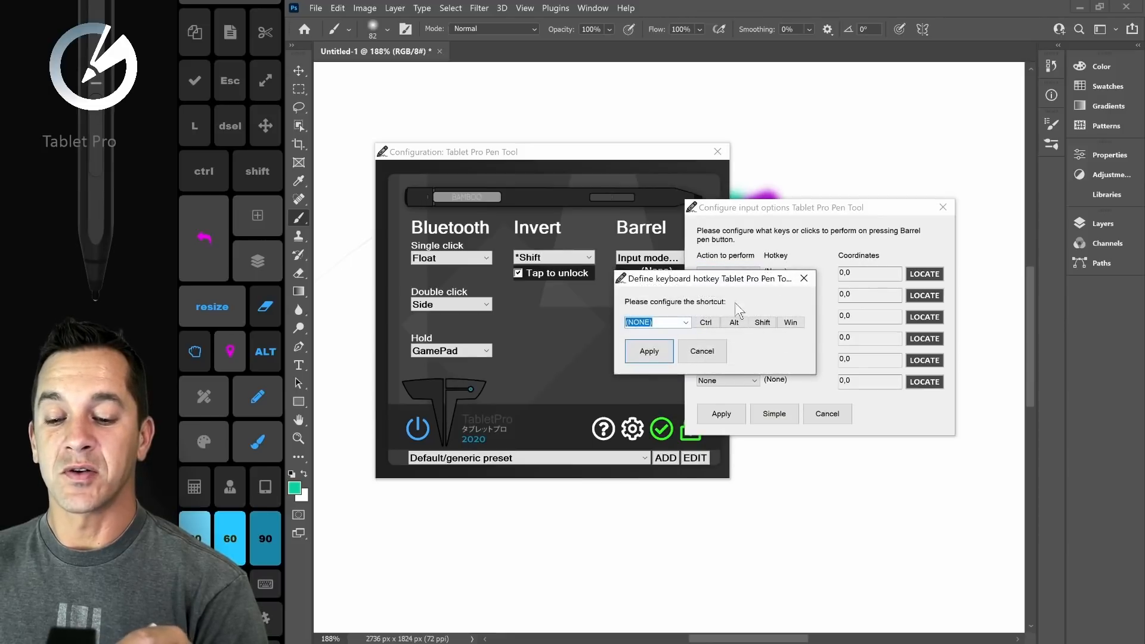
click(684, 322)
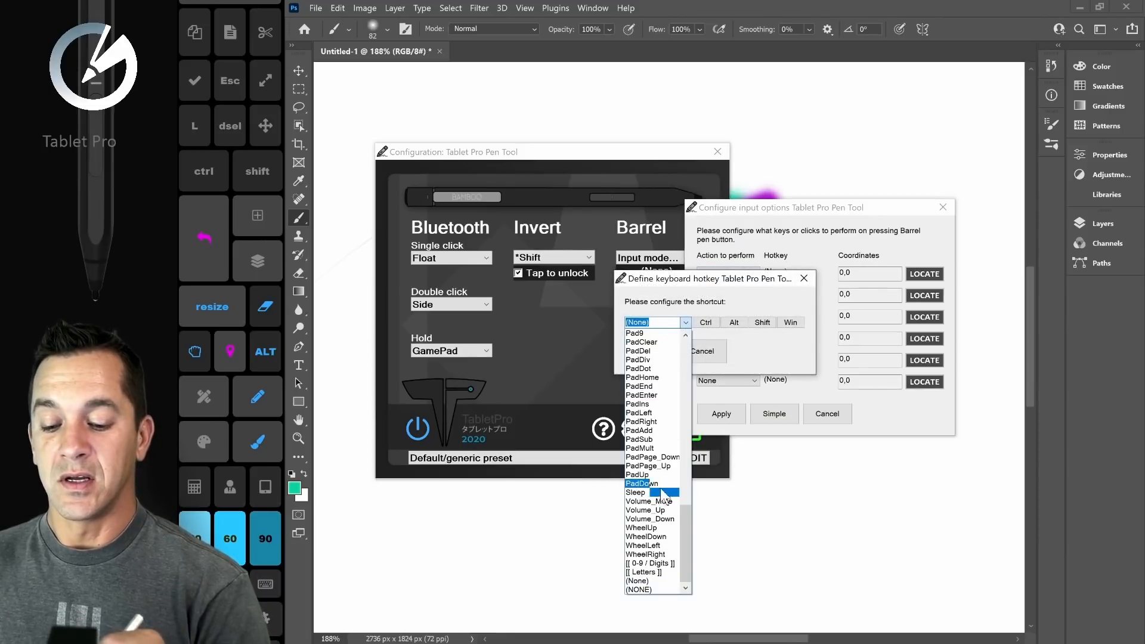
click(645, 509)
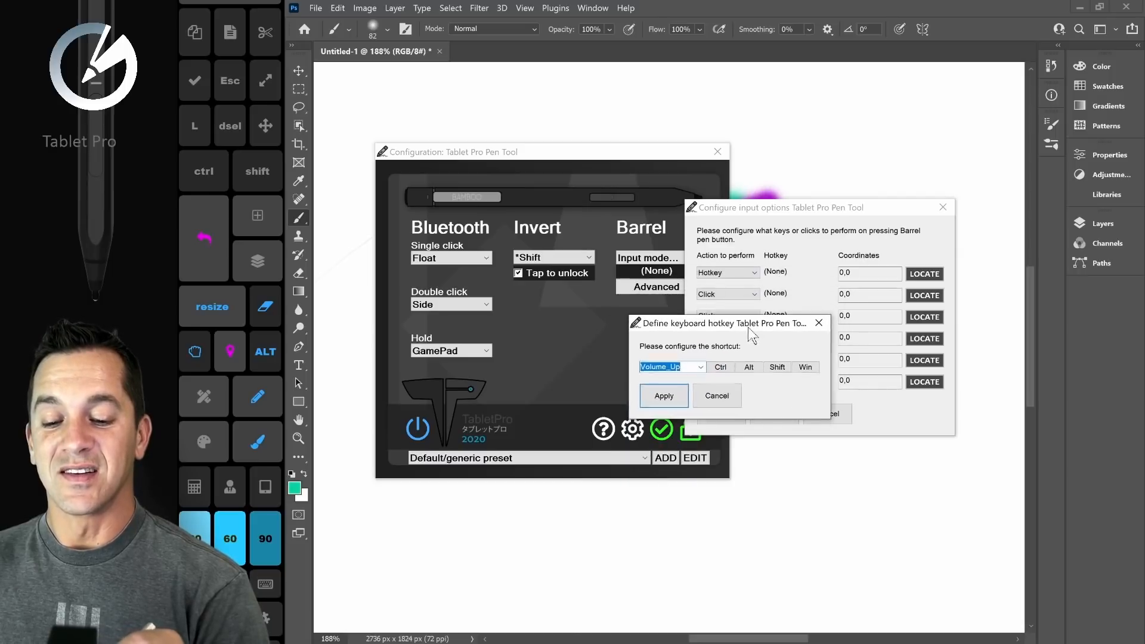
click(663, 395)
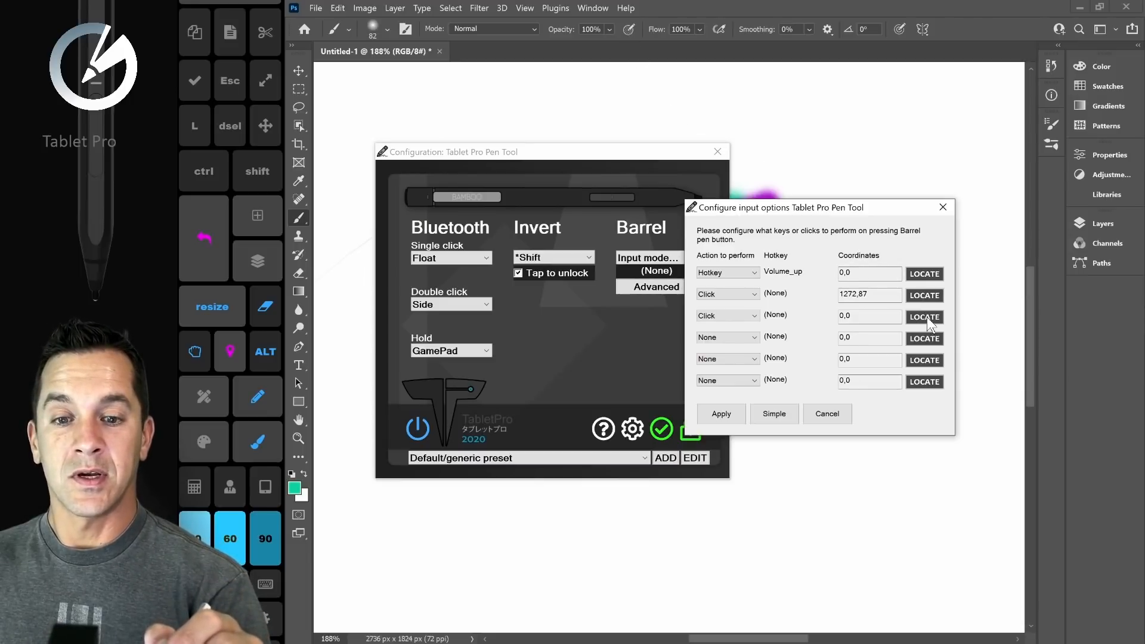
click(923, 317)
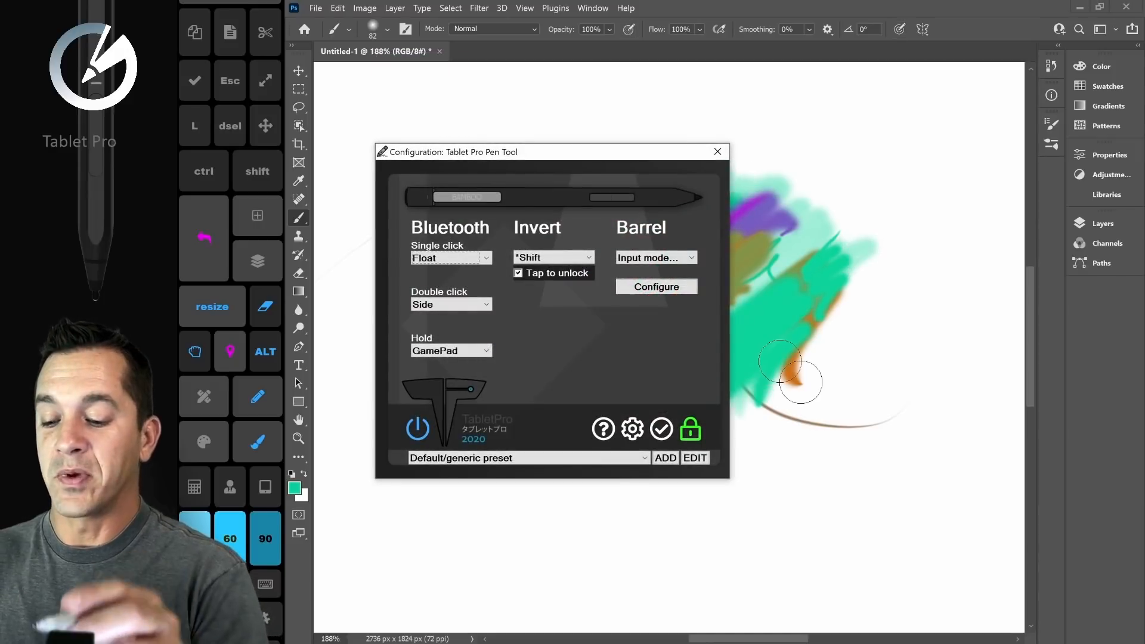
Step: Set the barrel button's hotkey to Ctrl+Z, apply it and return to the Photoshop canvas
click(655, 286)
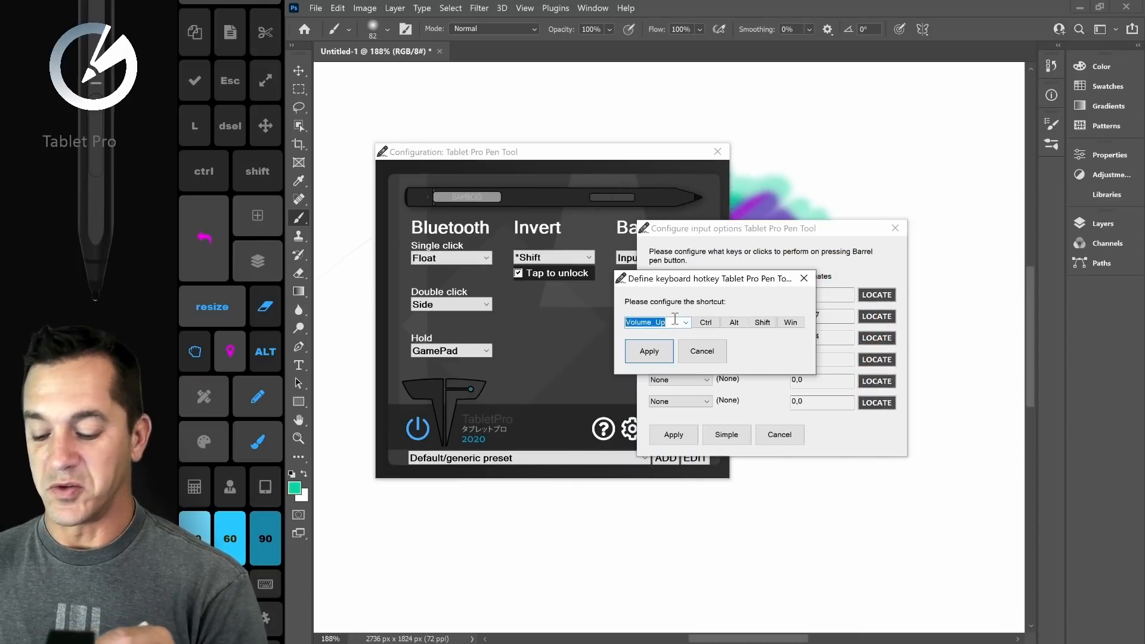
key(ctrl+z)
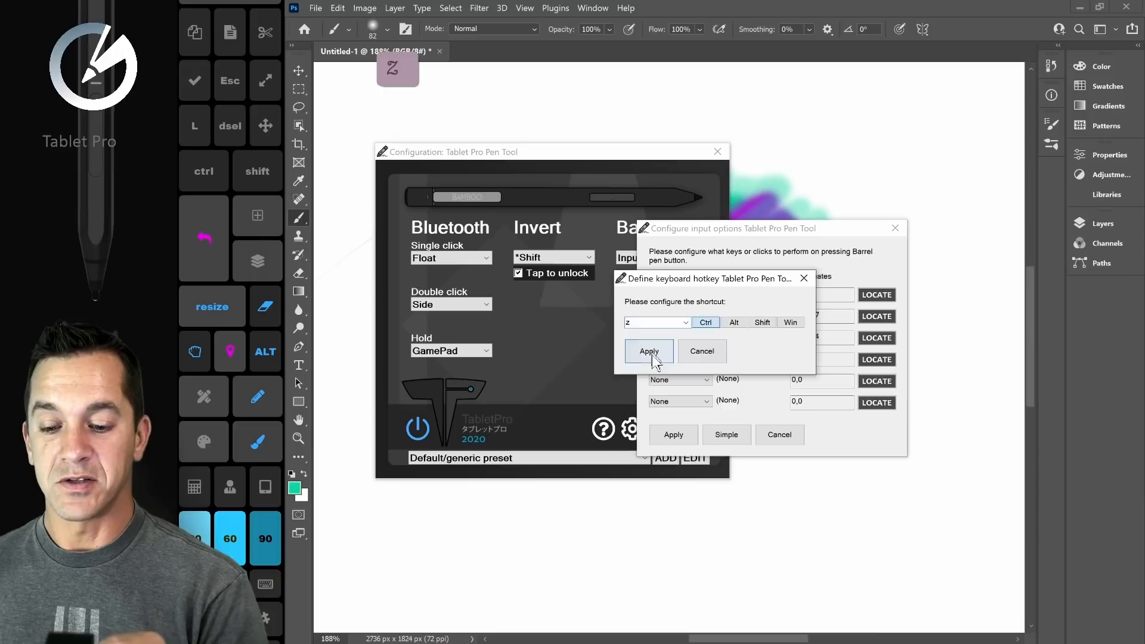
click(649, 351)
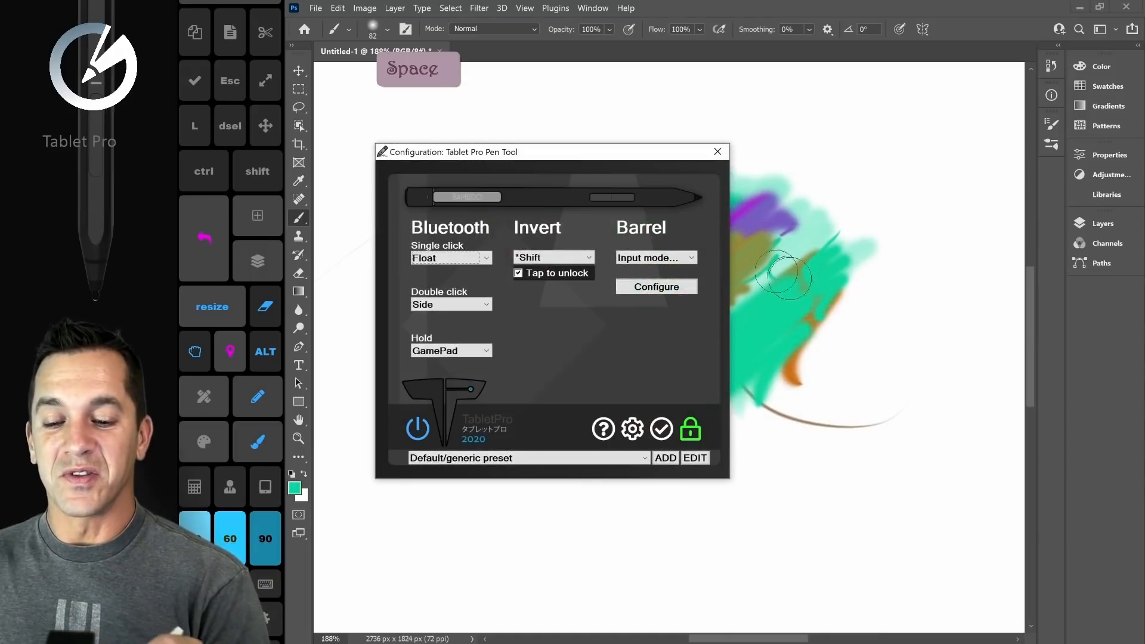
click(717, 152)
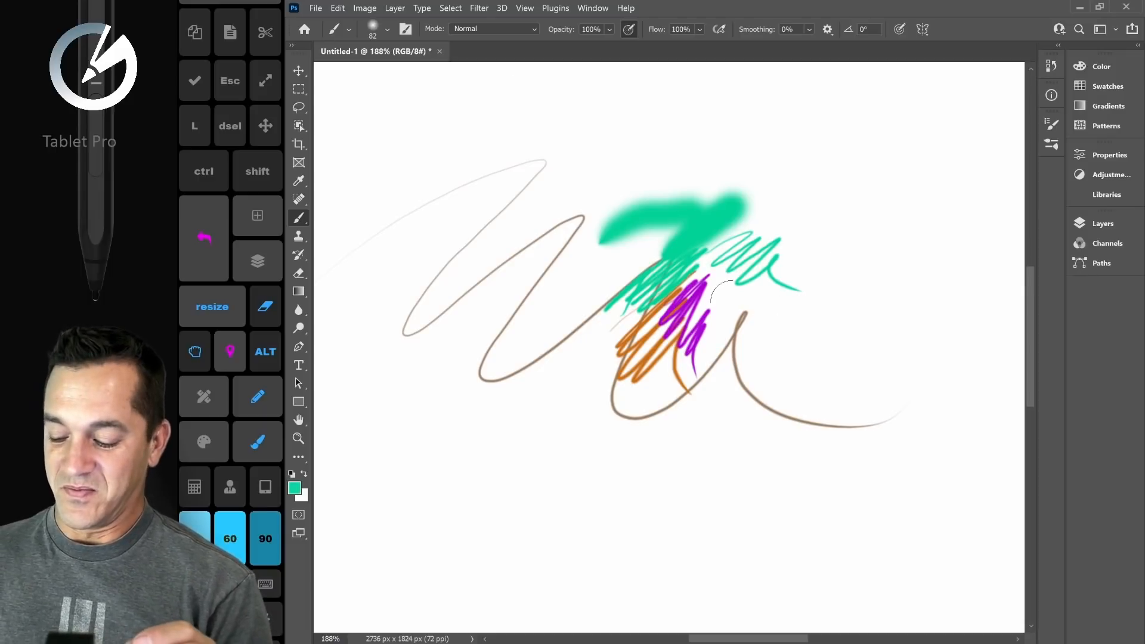
Step: Switch back to the Pen Tool, review the help's Keyboard shortcuts list and close it
key(alt+tab)
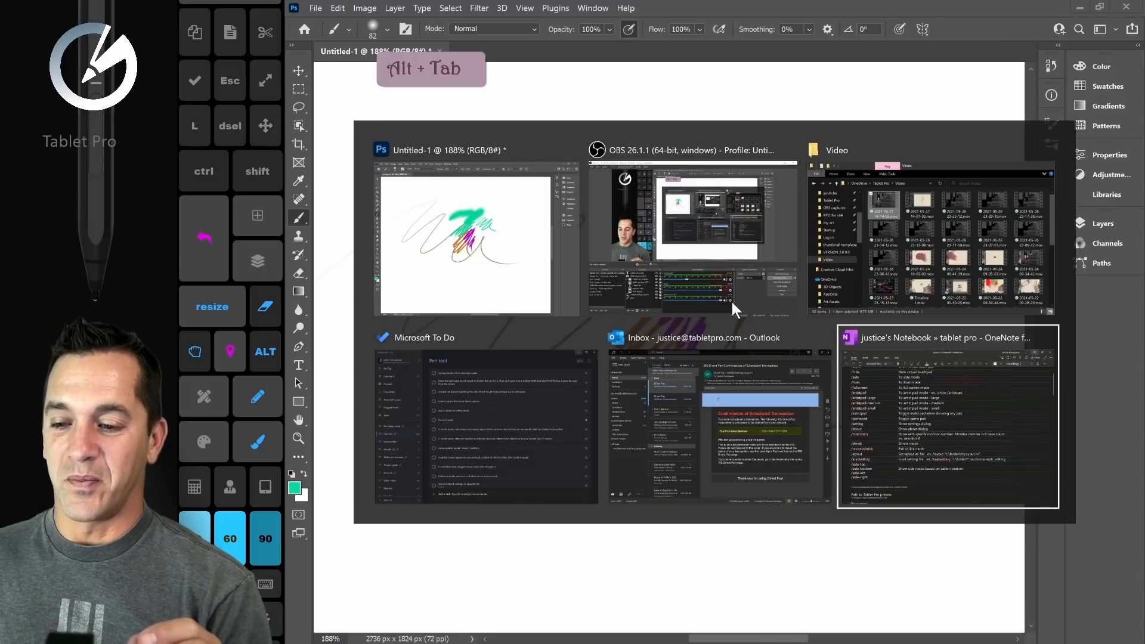
key(alt+tab)
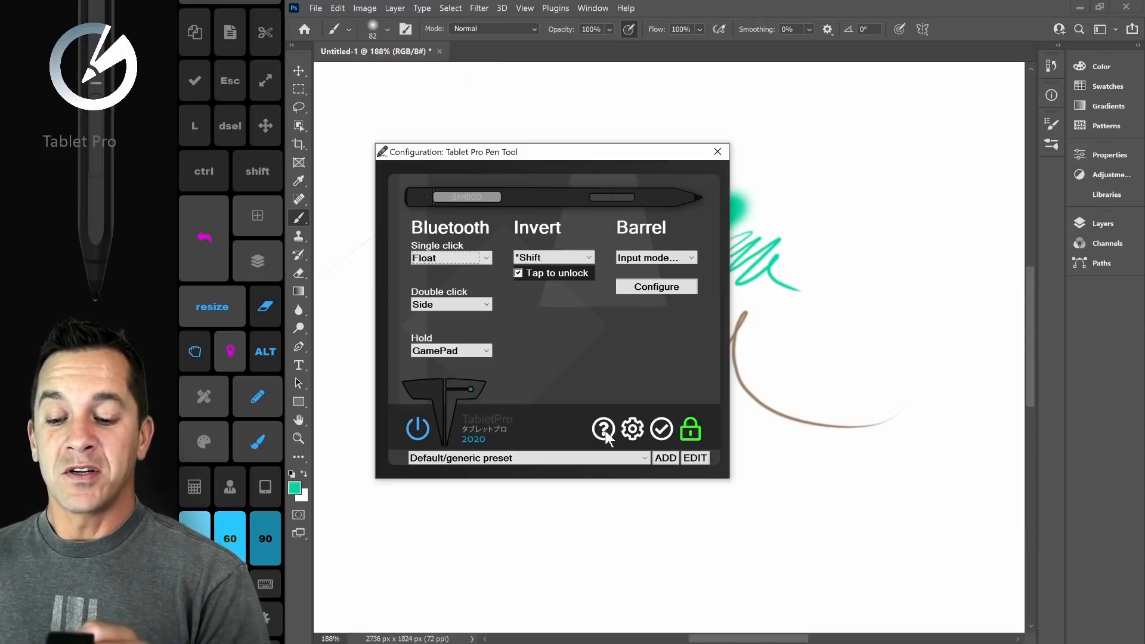
click(604, 428)
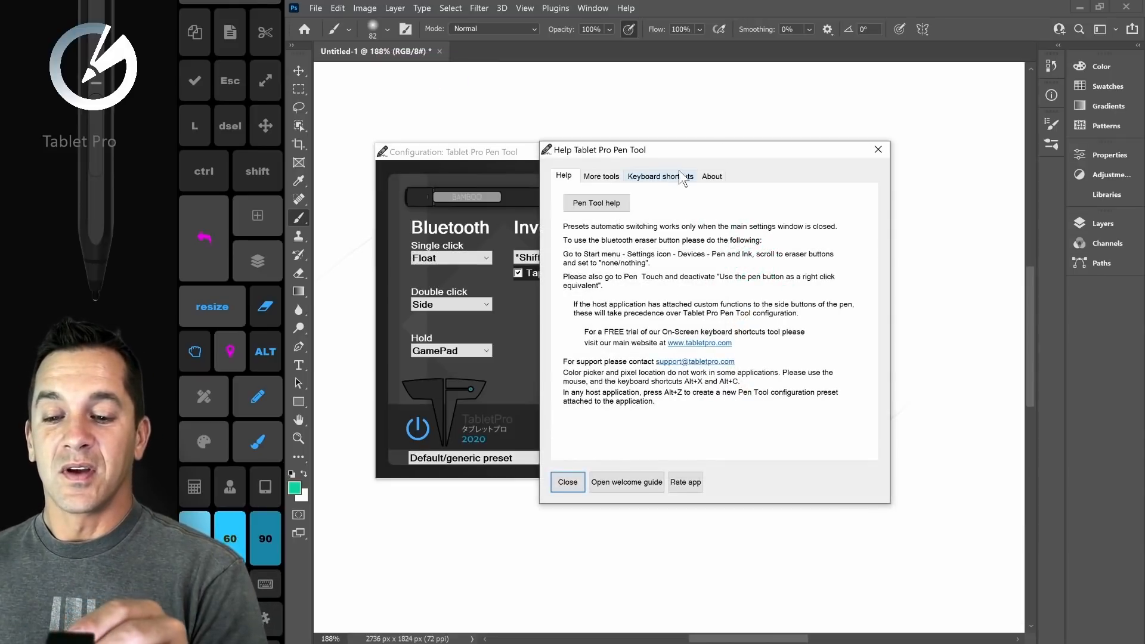
click(658, 176)
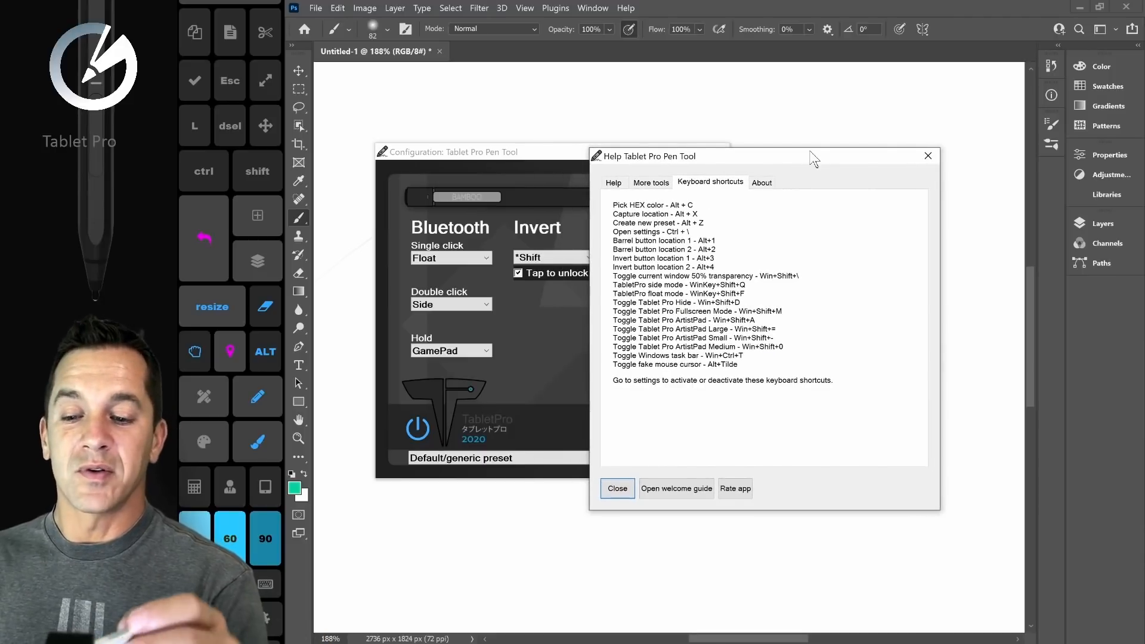
mouse_move(698, 285)
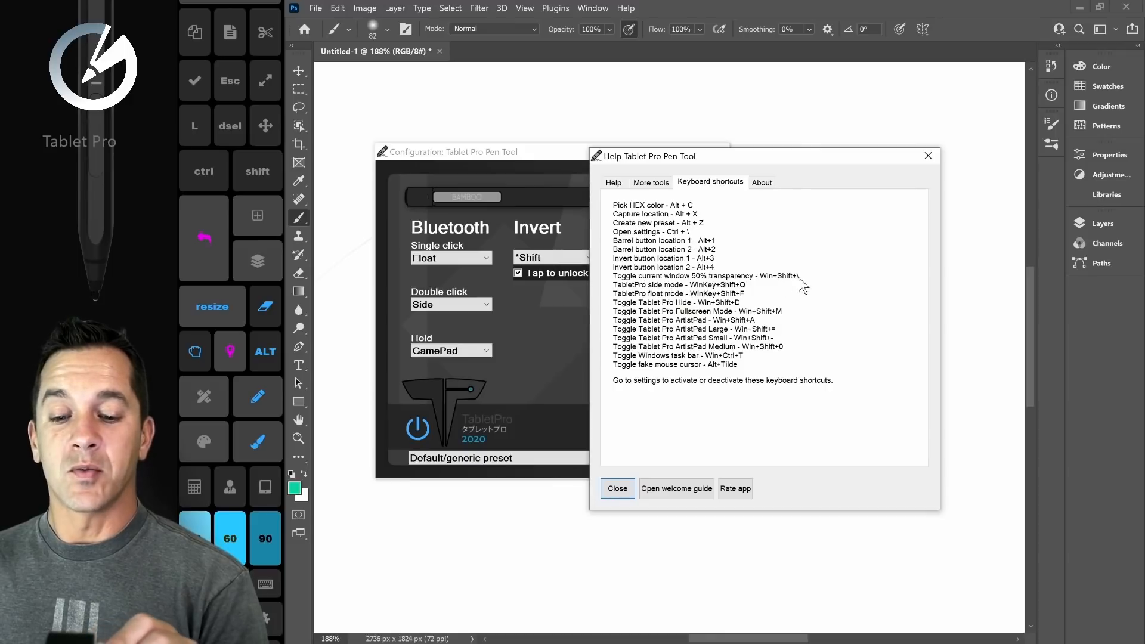
mouse_move(803, 286)
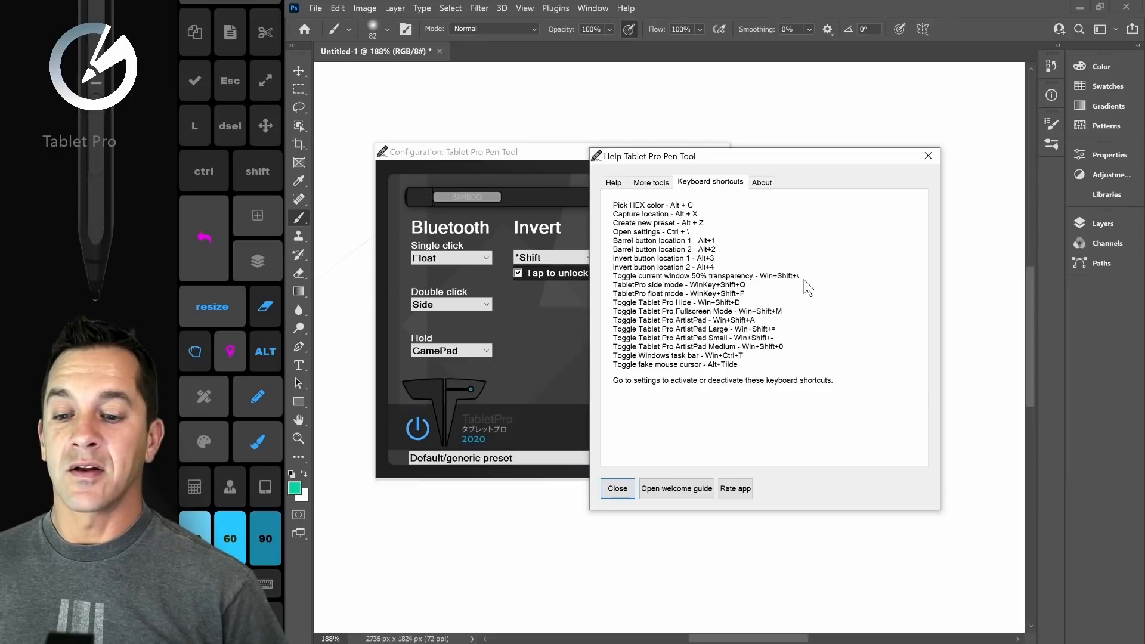
click(617, 488)
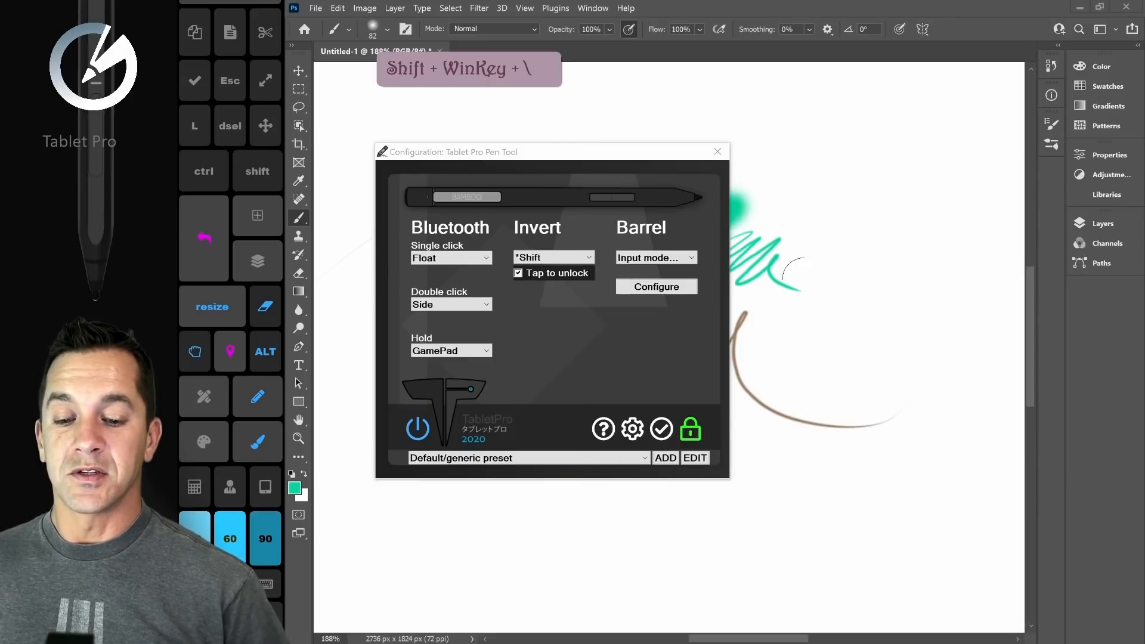
Step: Reopen the Pen Tool help window on its Keyboard shortcuts list
click(717, 151)
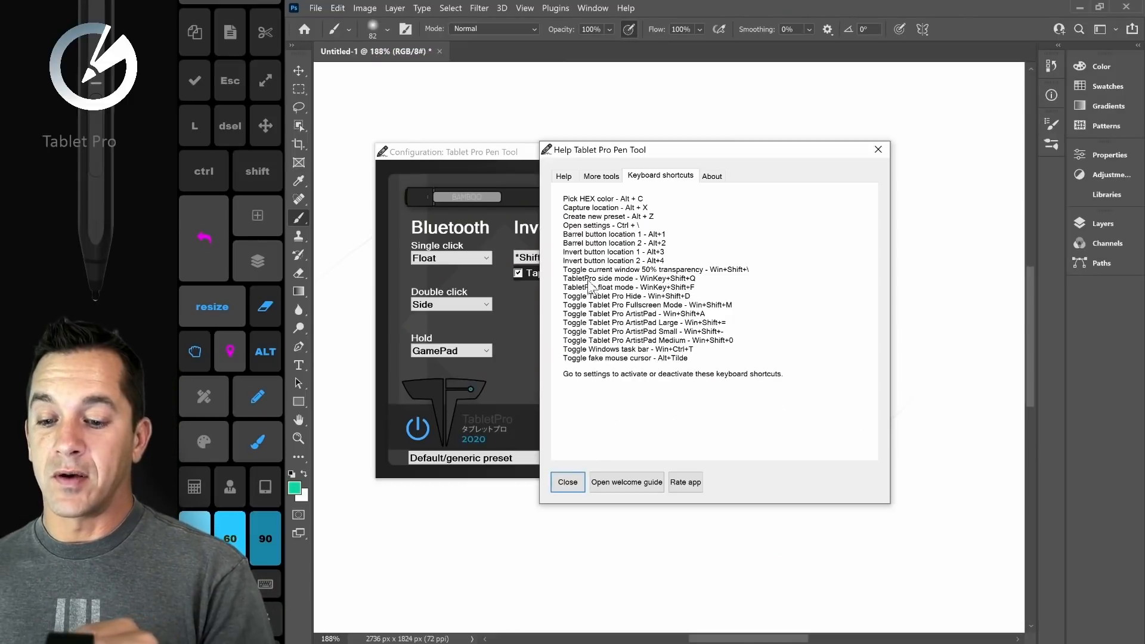
mouse_move(679, 296)
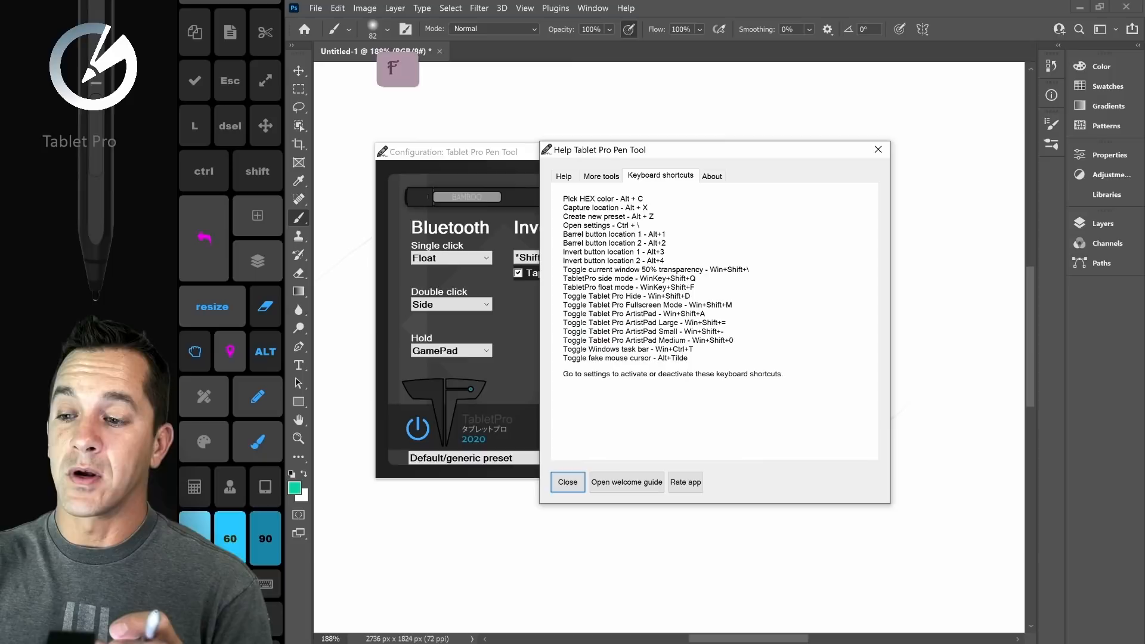
click(568, 482)
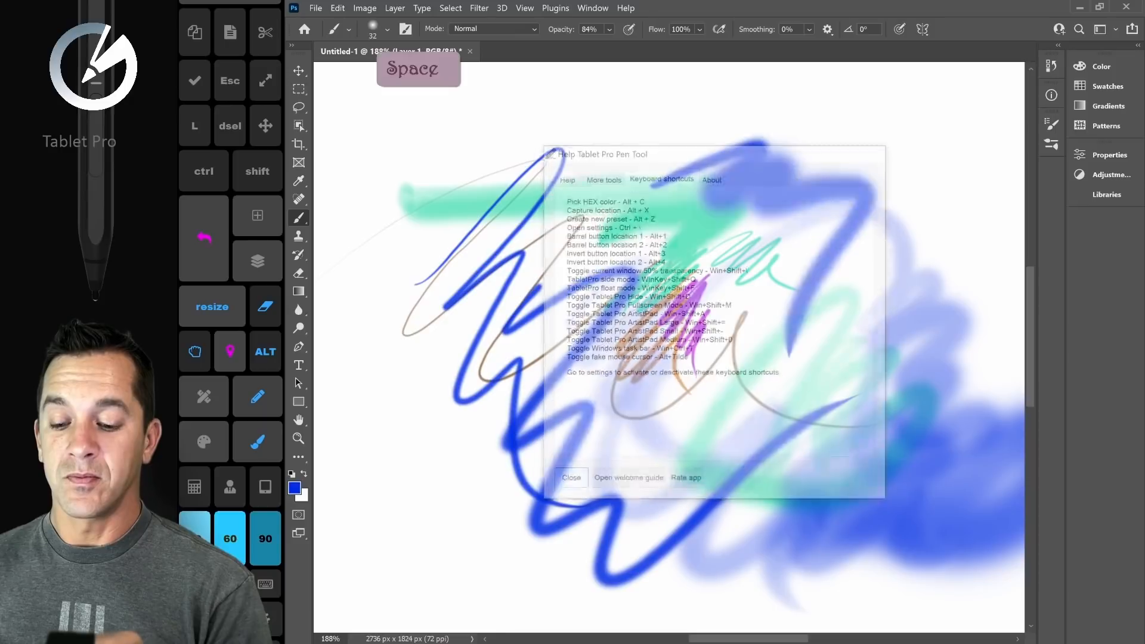
Step: Paint blue brush strokes on the Photoshop canvas before minimizing it
click(572, 477)
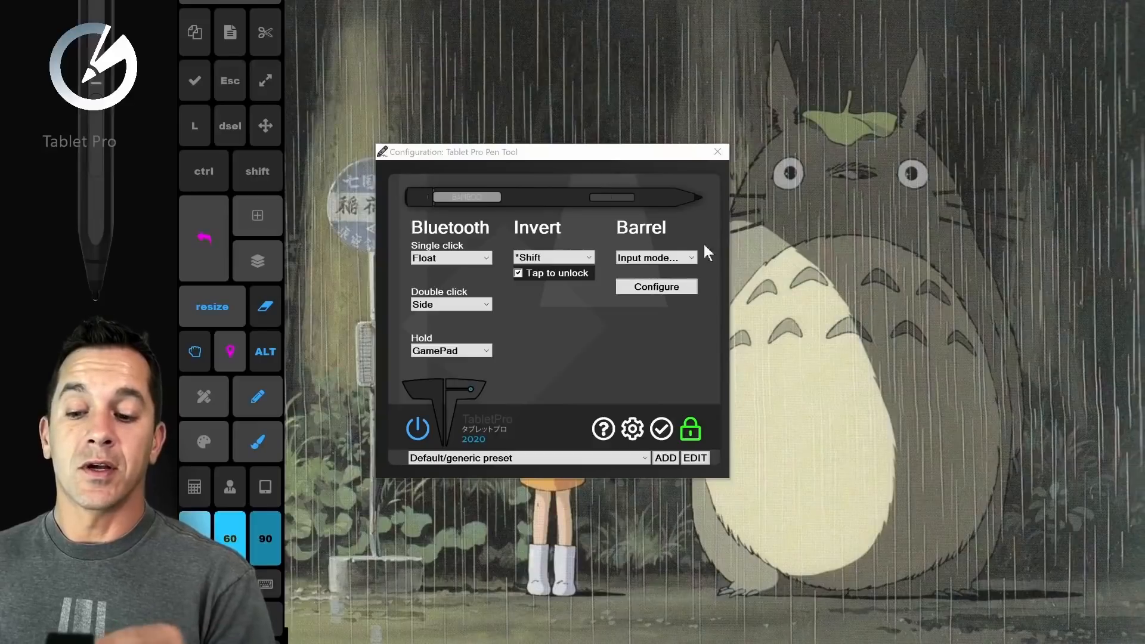
Step: Save the pen configuration with the checkmark and close the Configuration window
click(654, 258)
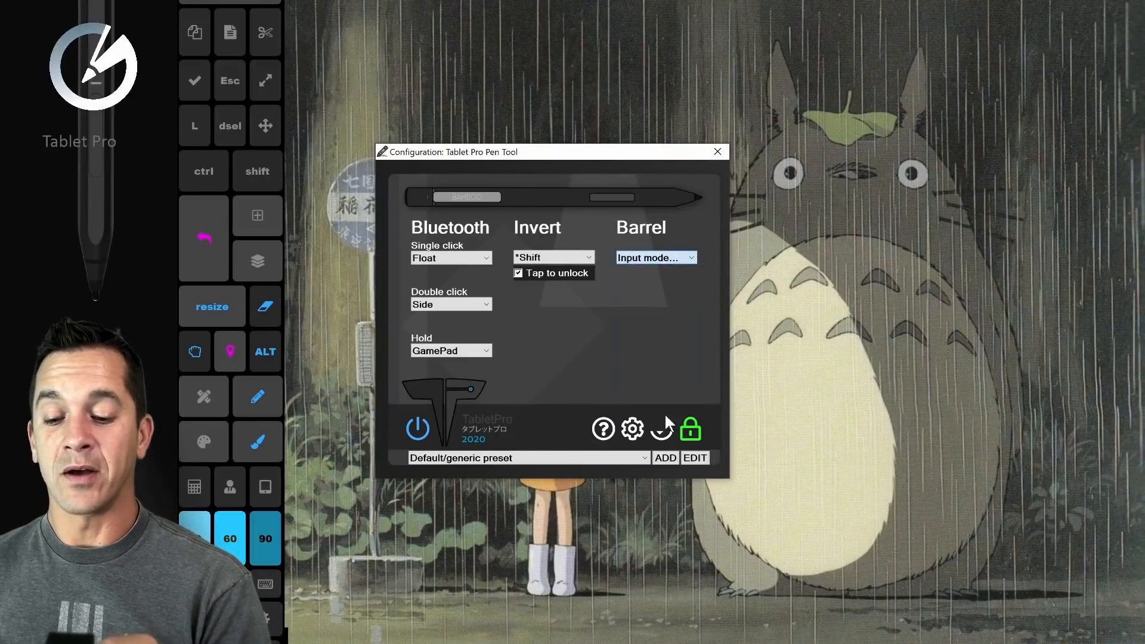
click(655, 258)
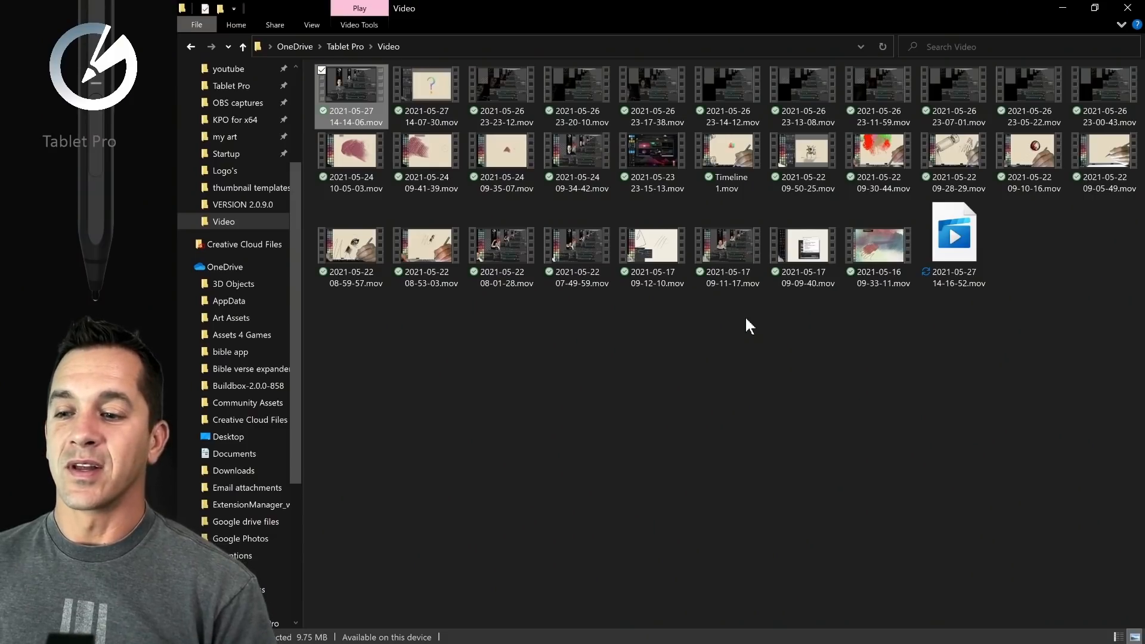
mouse_move(229, 69)
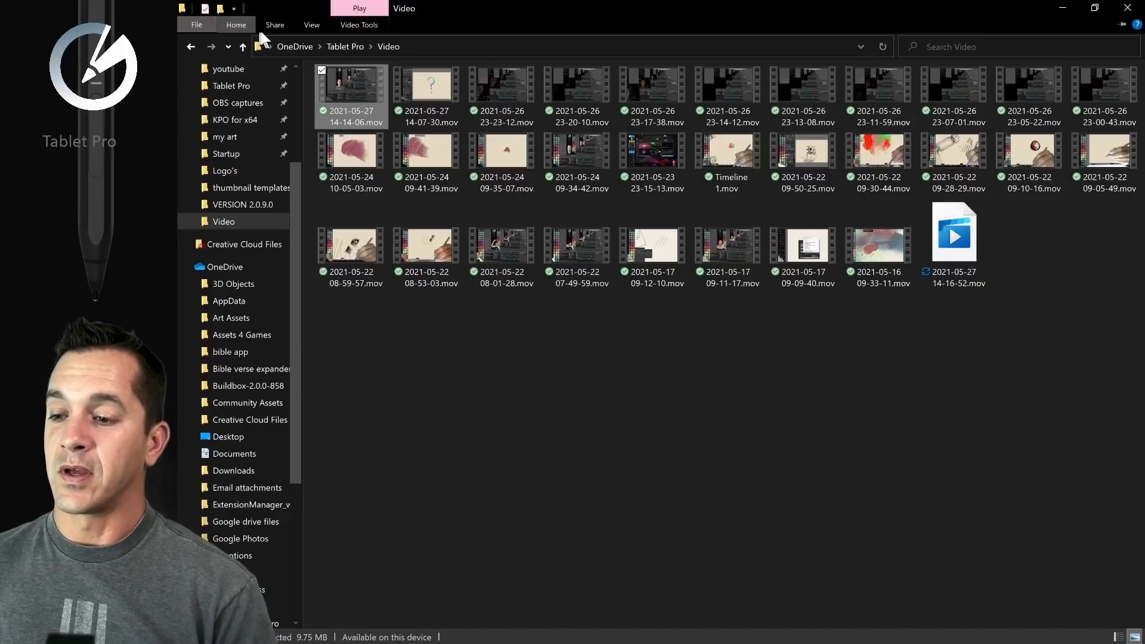
Step: Browse the Home, Share and Video Tools ribbons, then close the Video folder window
click(235, 24)
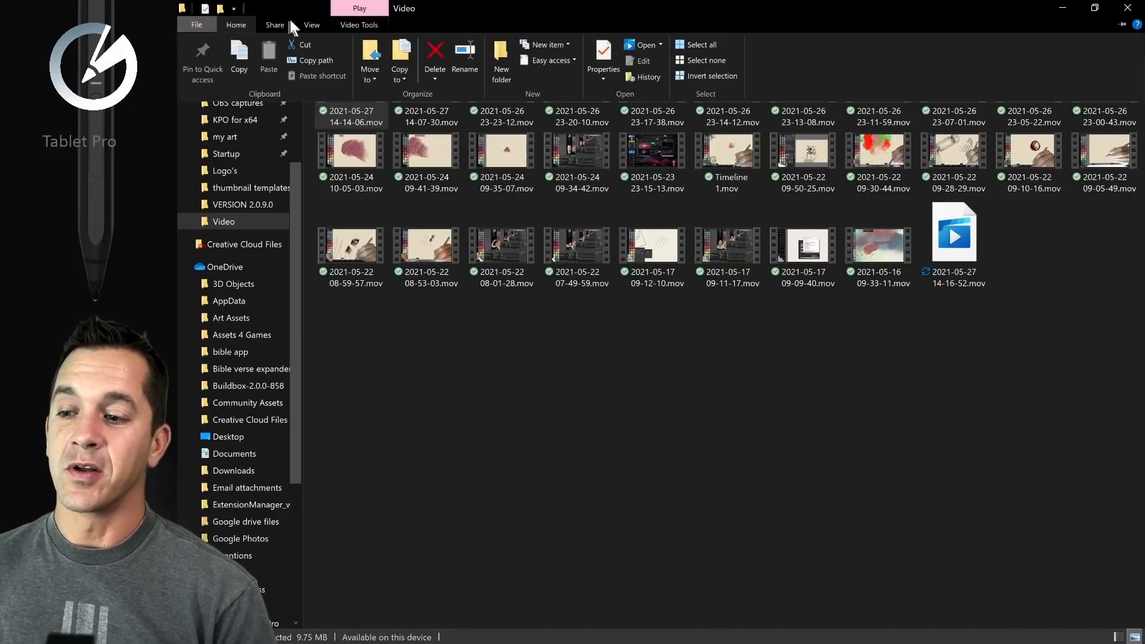
click(274, 24)
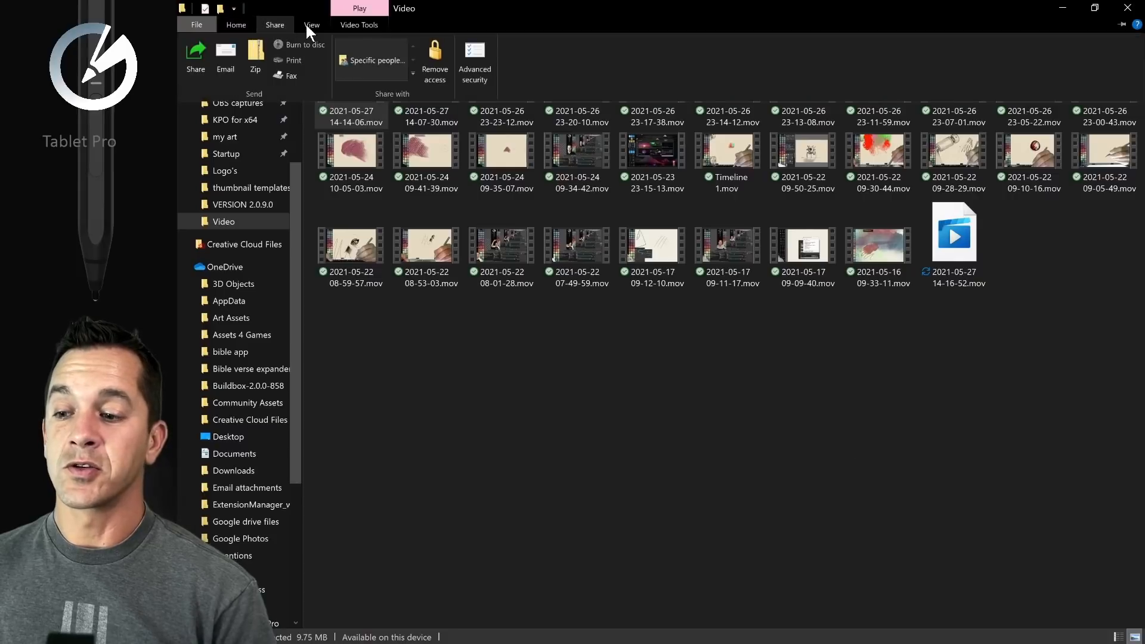
click(360, 8)
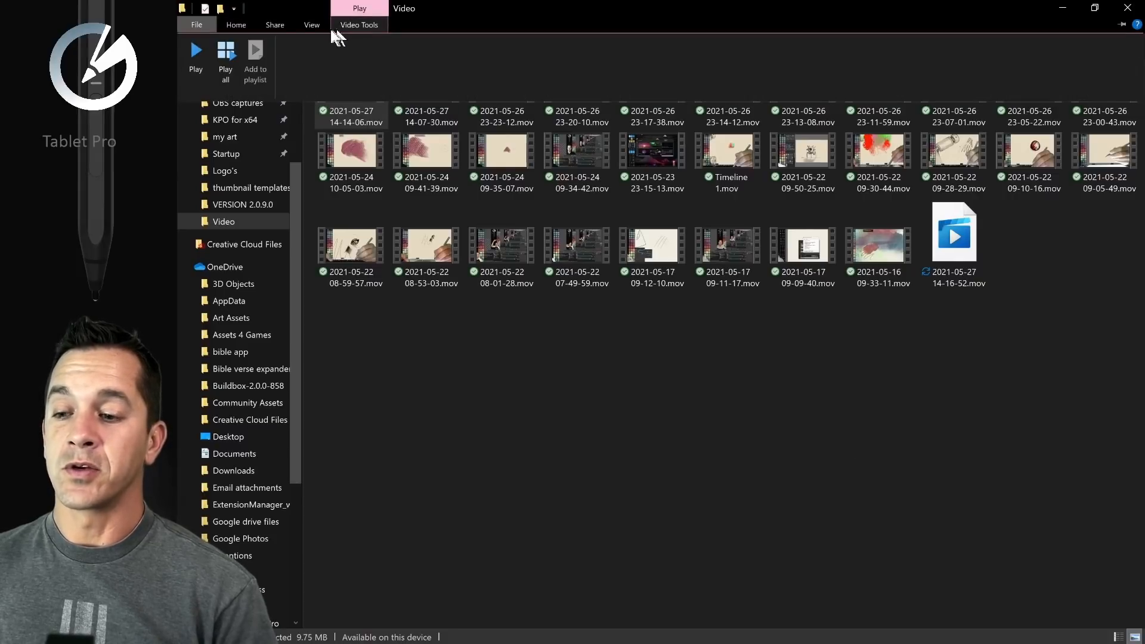
click(275, 24)
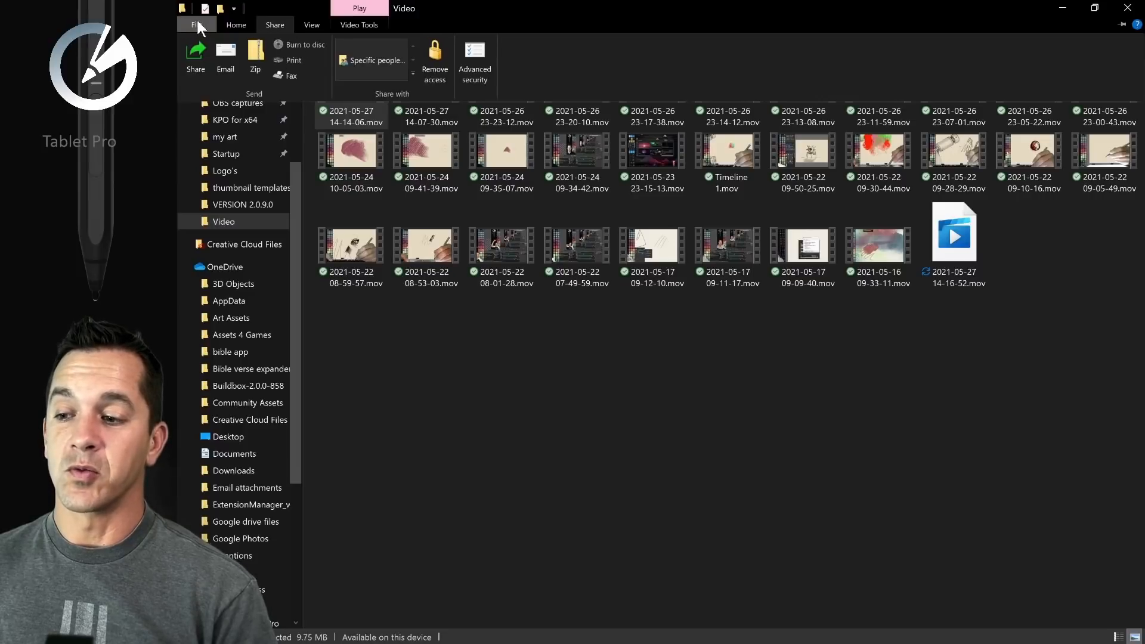
click(196, 24)
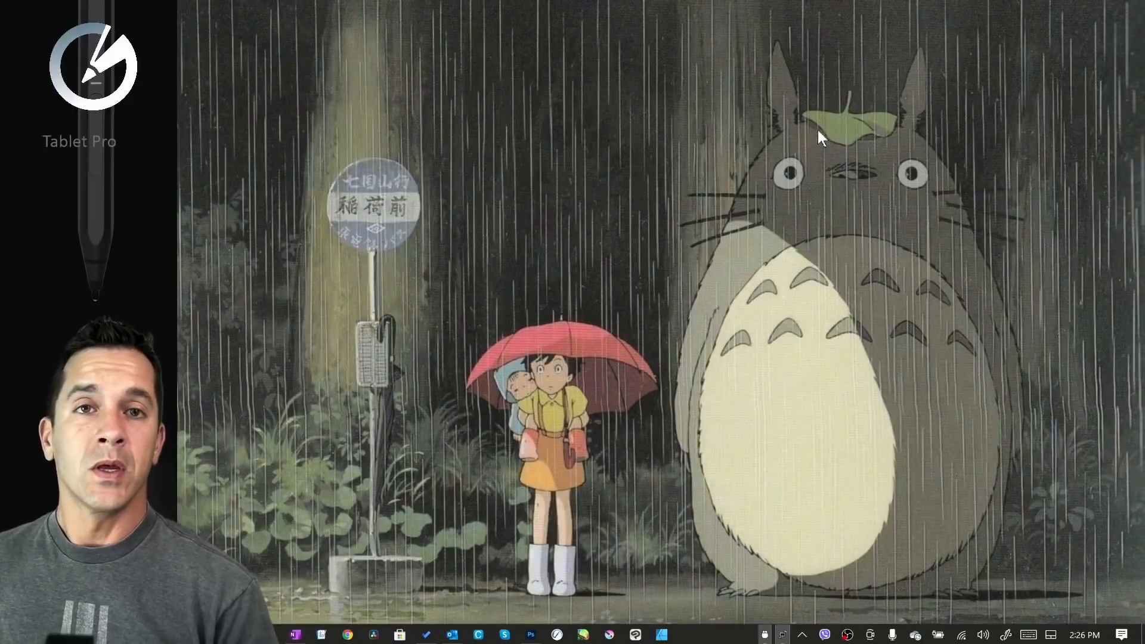
mouse_move(363, 118)
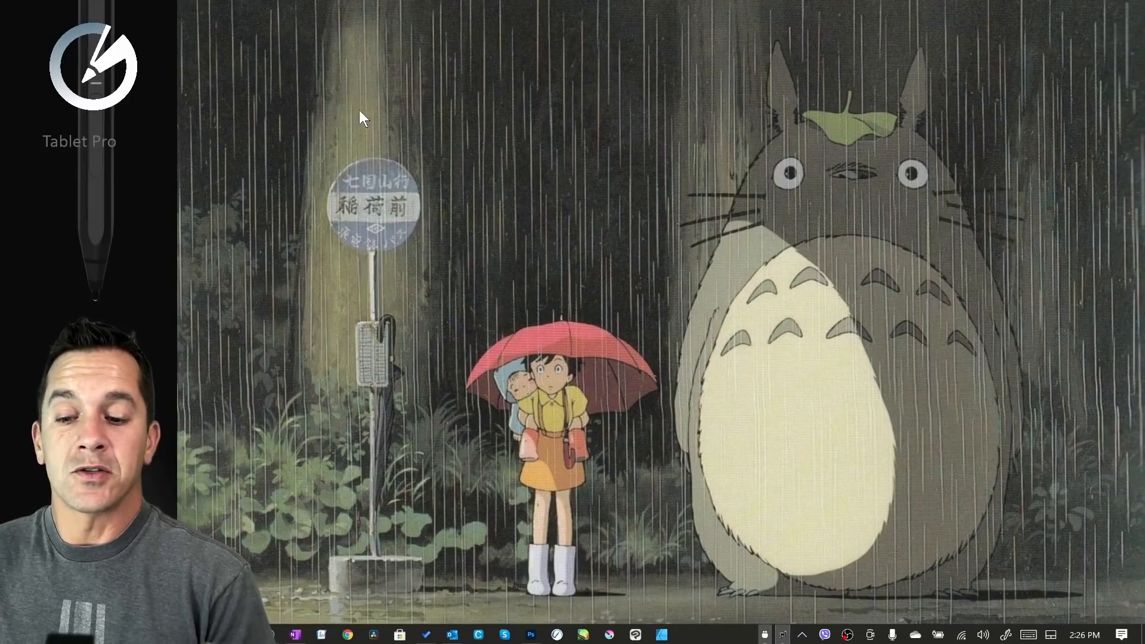
mouse_move(186, 16)
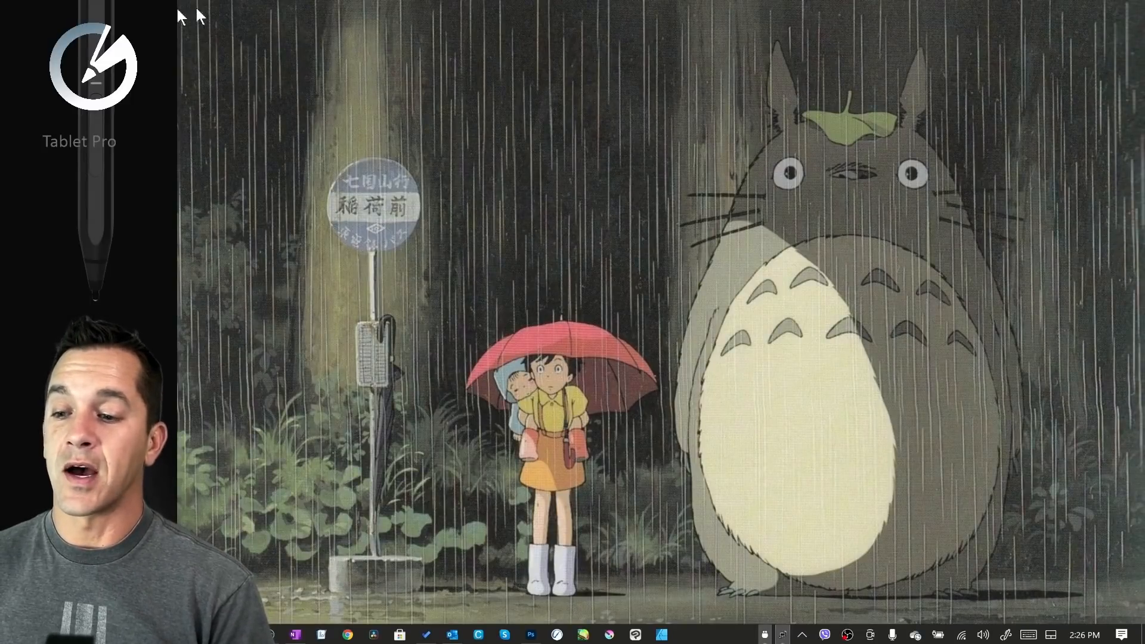
mouse_move(287, 317)
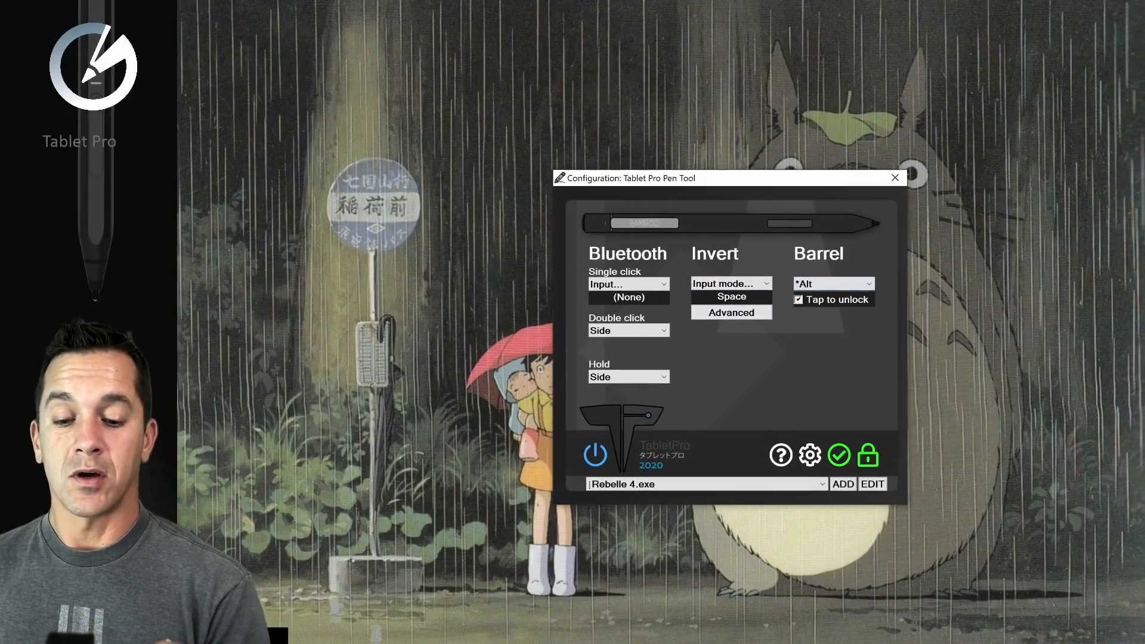
Step: Edit the Rebelle 4 preset and view its TabletPro connection settings
click(838, 454)
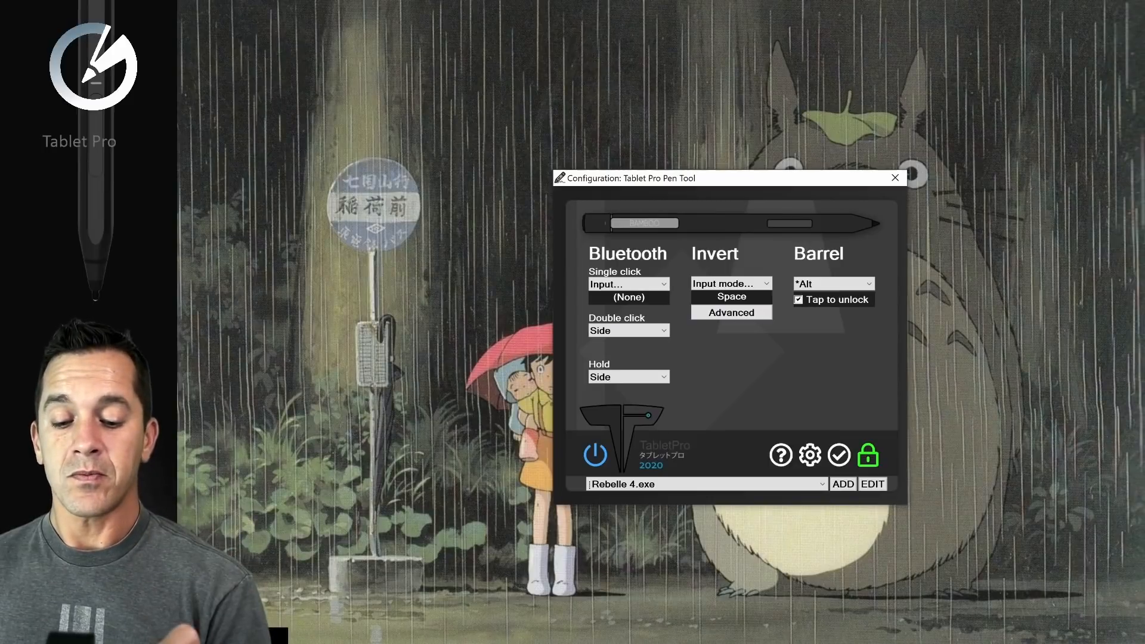
click(872, 483)
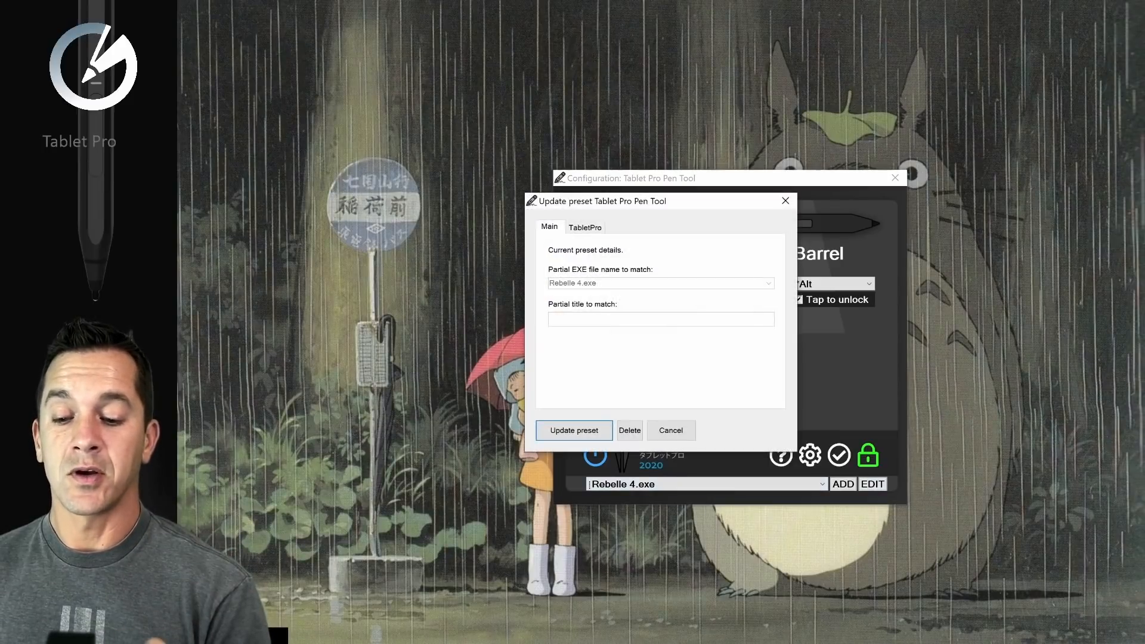
click(584, 227)
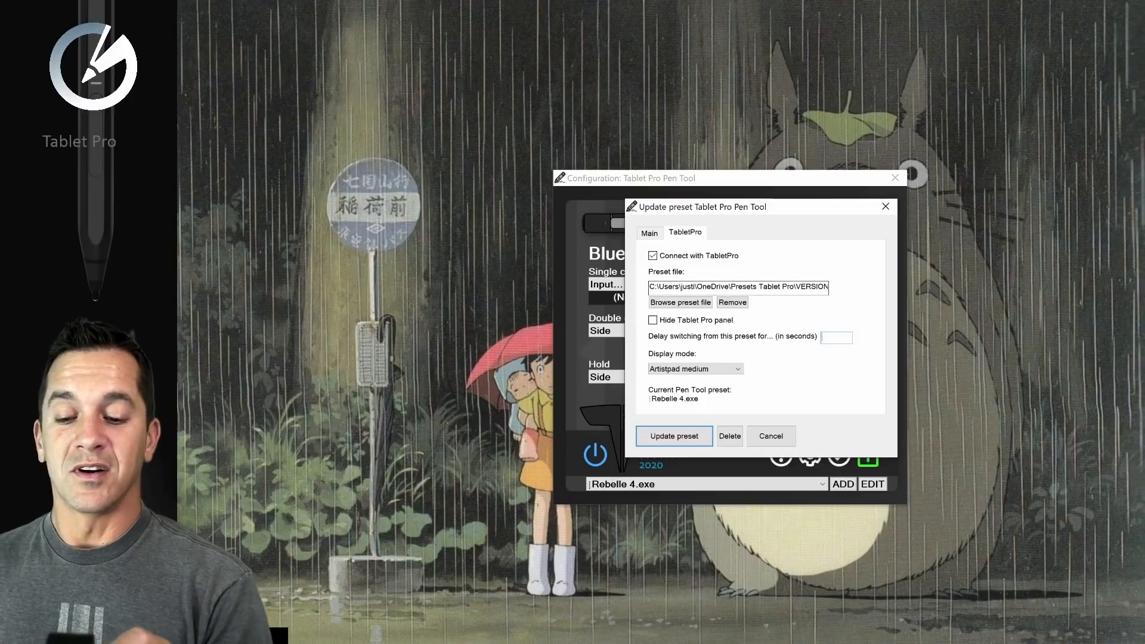
Step: Check the currently linked preset file and start browsing for a different TabletPro preset file
click(679, 302)
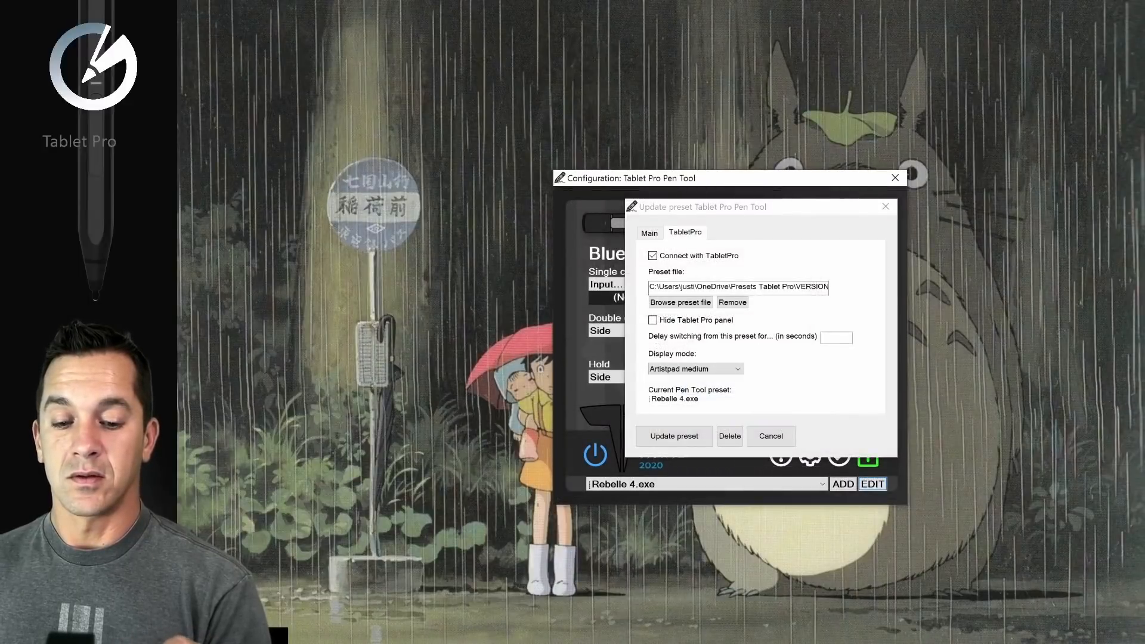
click(737, 287)
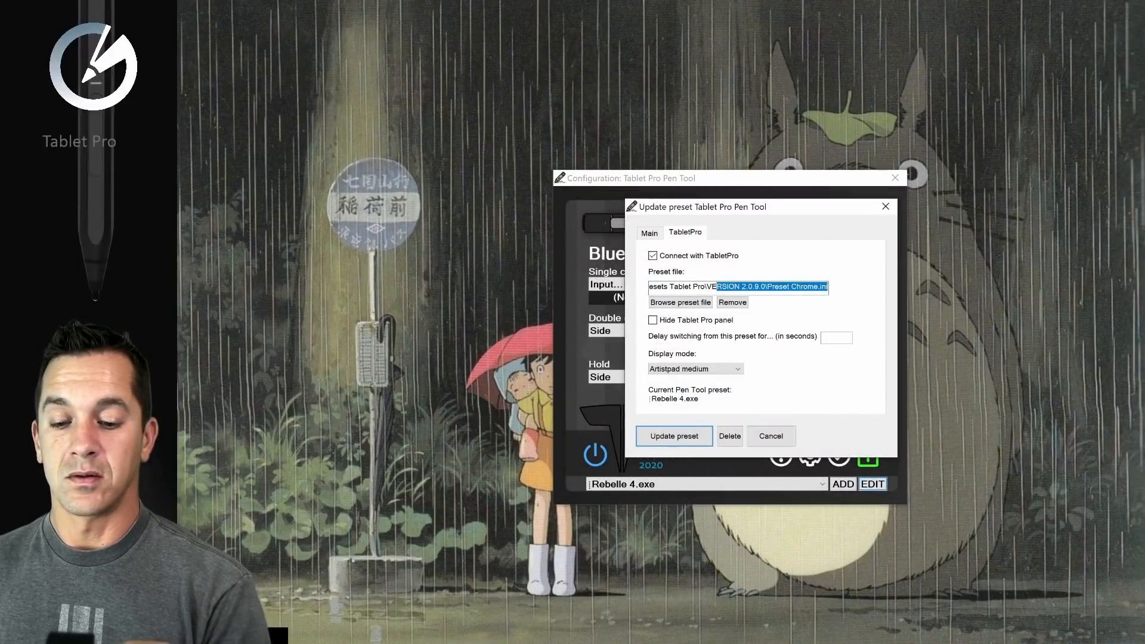
click(680, 302)
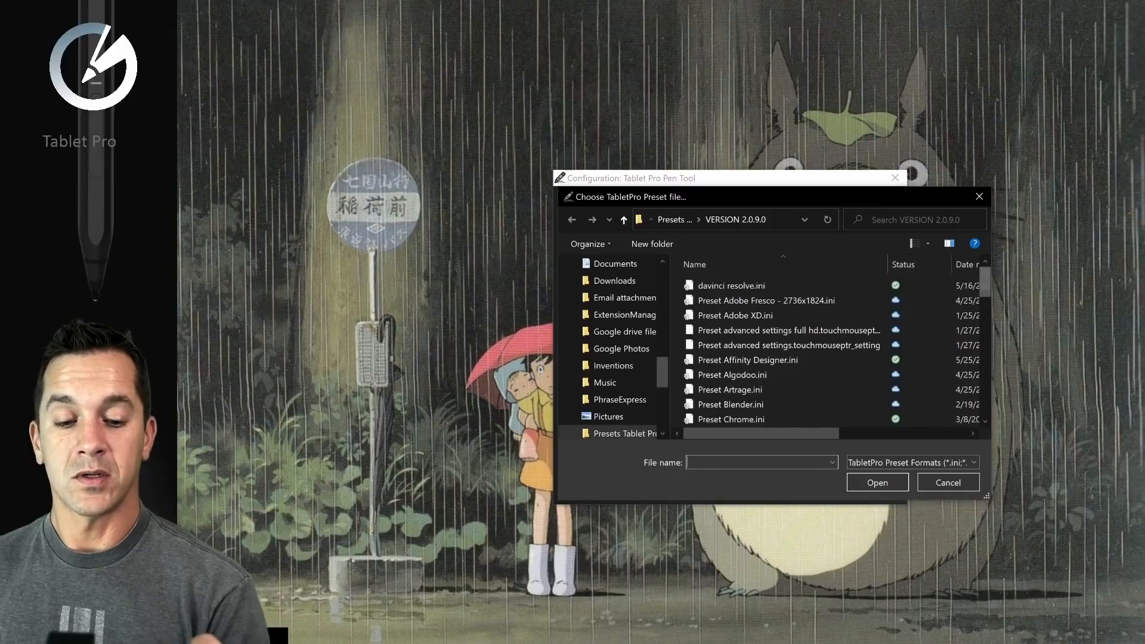
Step: Select Preset Rebelle.ini as the linked file and update the Rebelle 4 preset
scroll(down, 3)
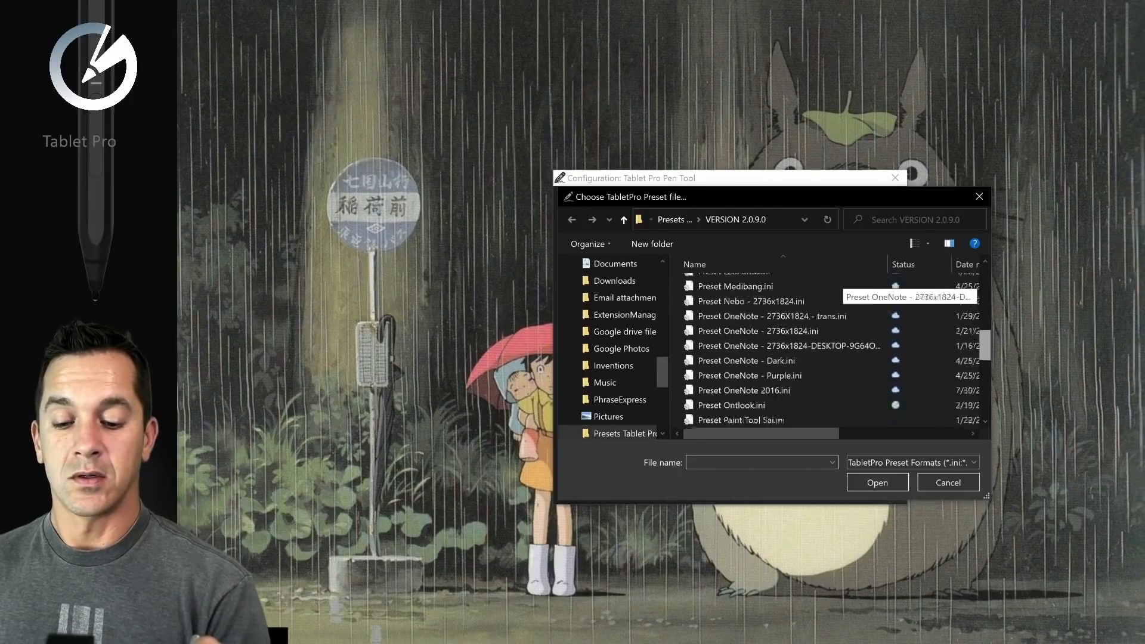
click(730, 391)
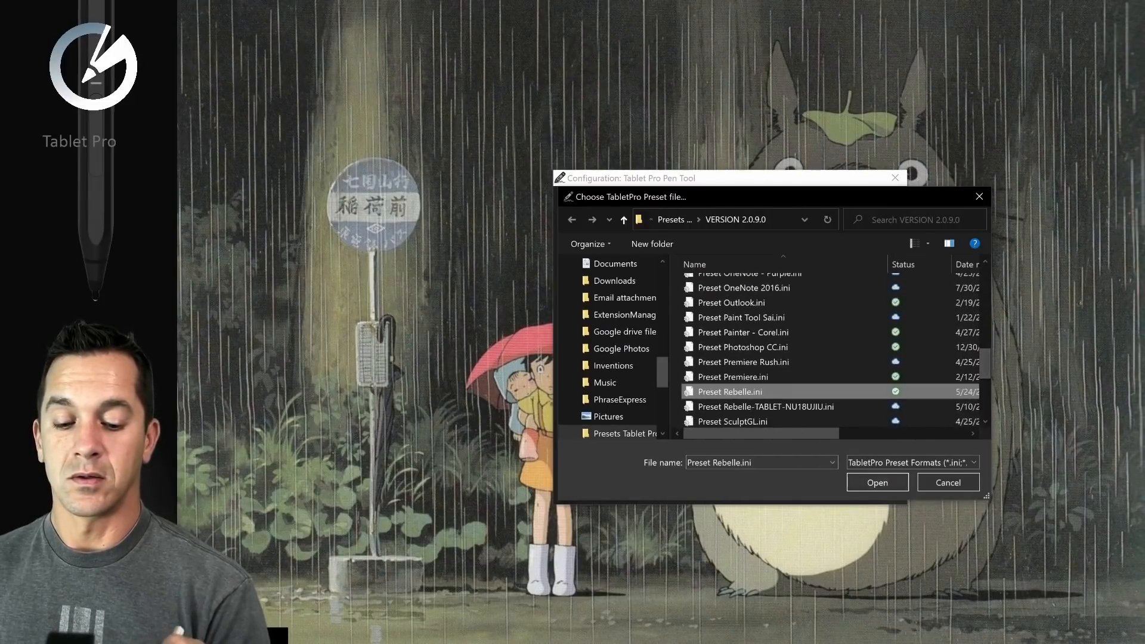
click(877, 482)
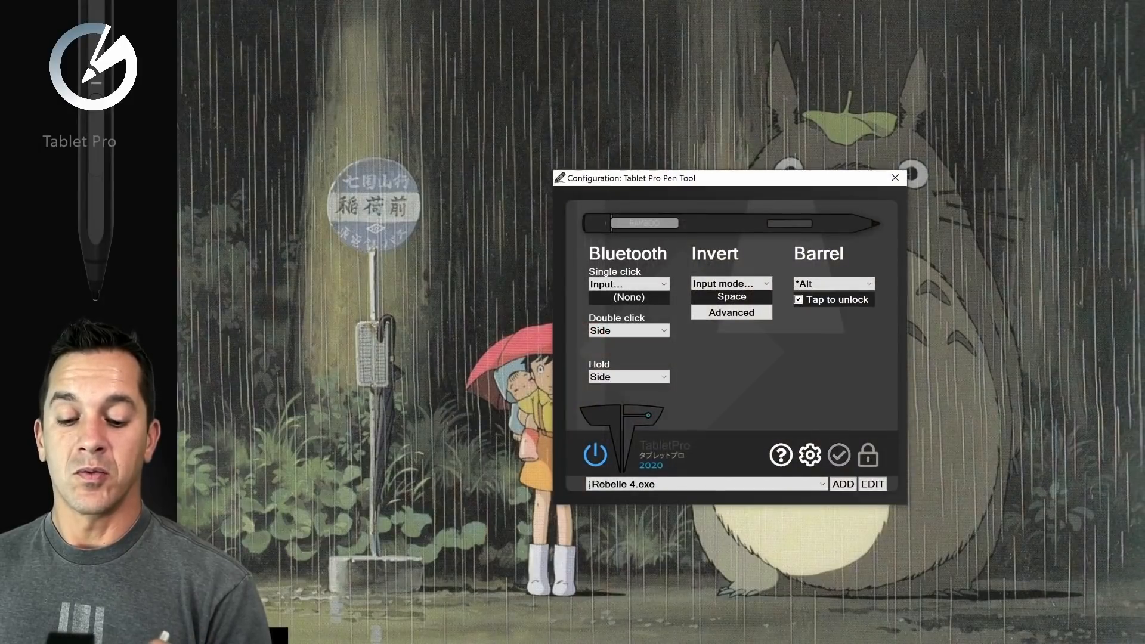
key(alt+tab)
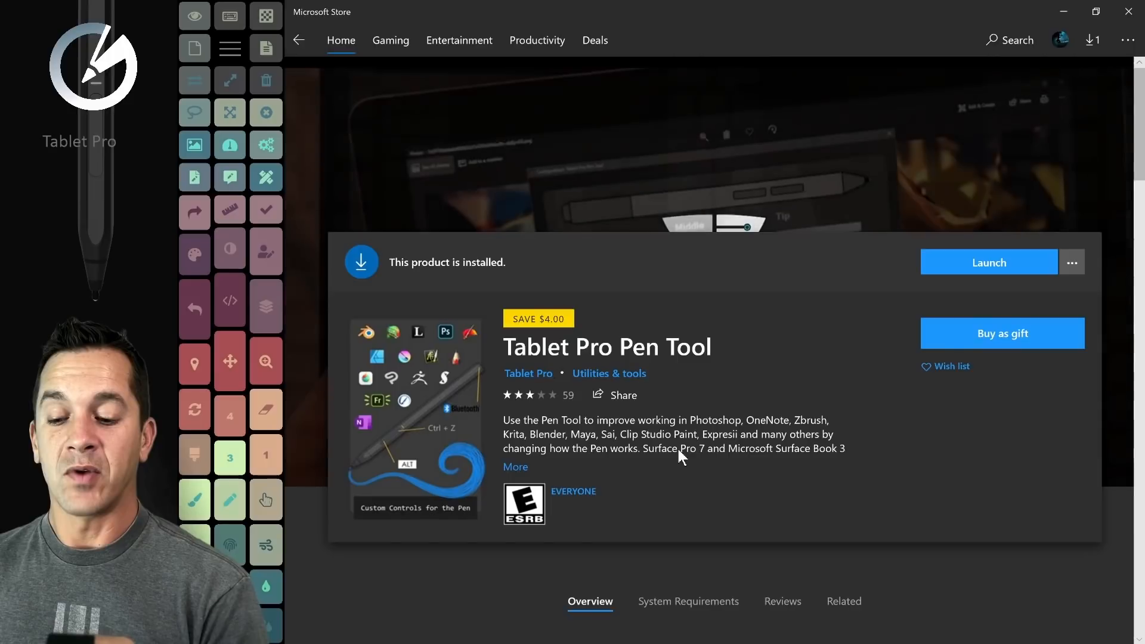
Step: Review the Tablet Pro Pen Tool store listing and close the Microsoft Store window
click(988, 263)
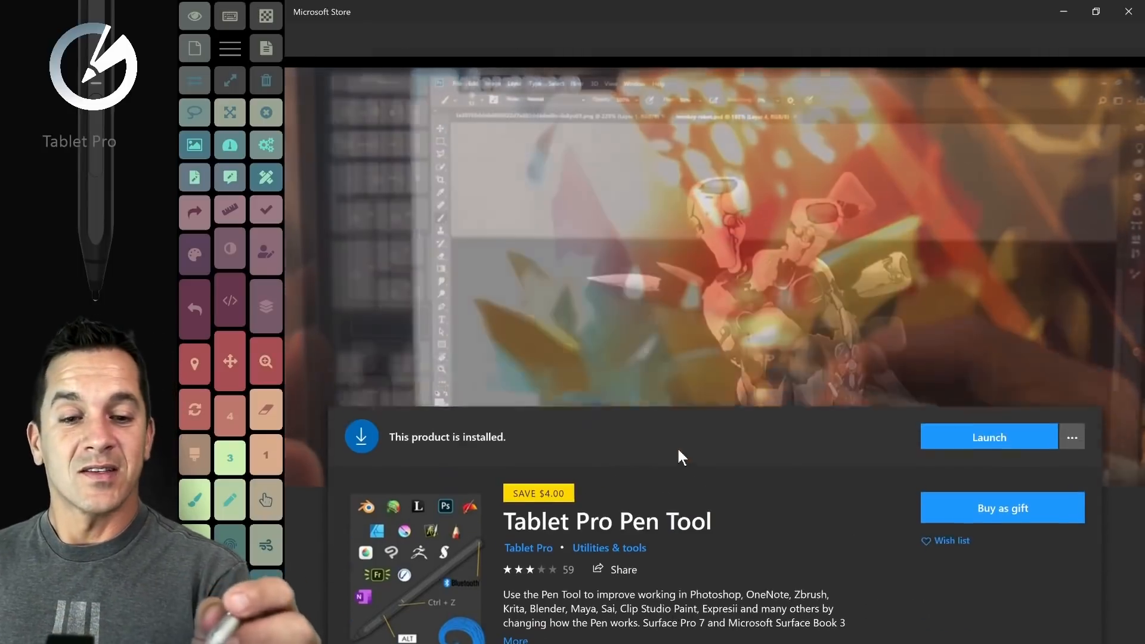
click(989, 437)
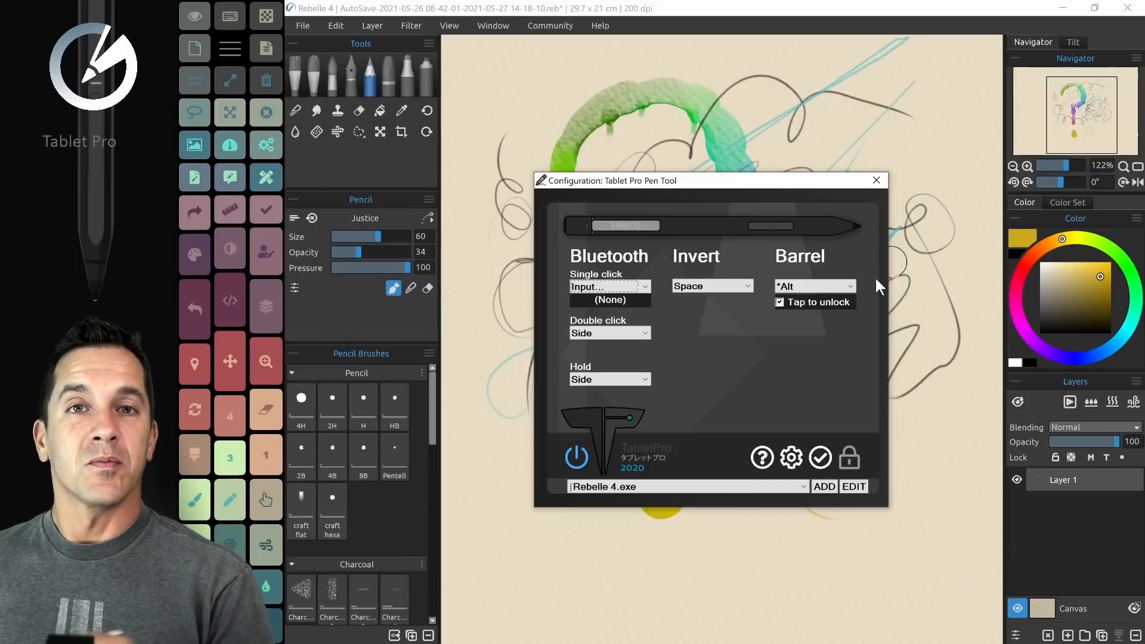